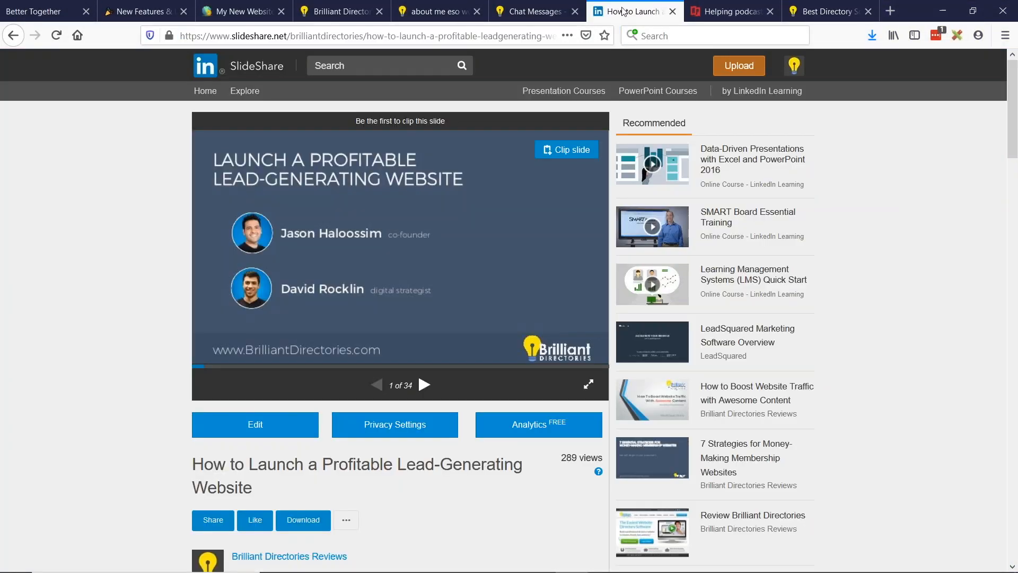
pyautogui.moveTo(423, 387)
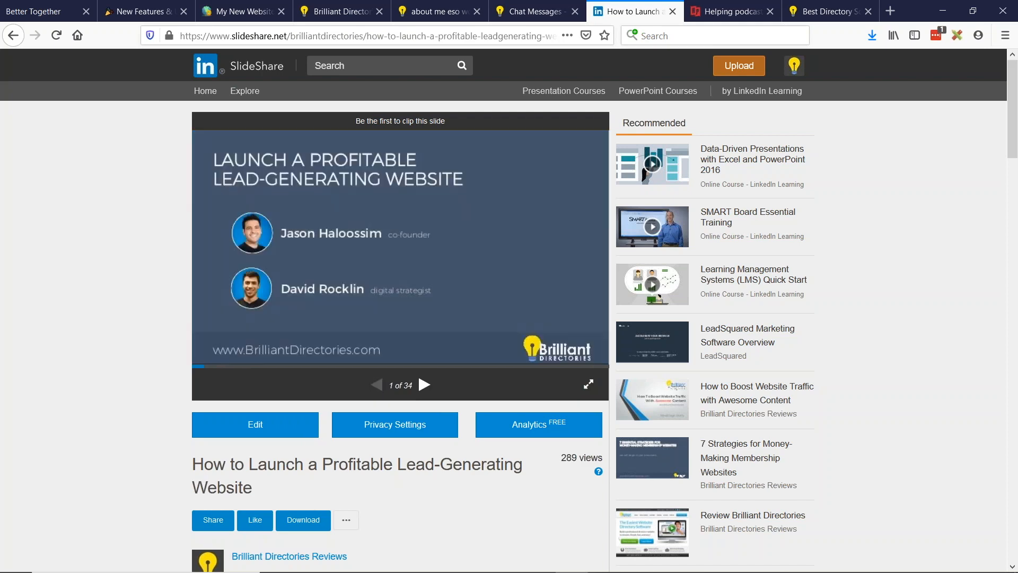
pyautogui.moveTo(430, 223)
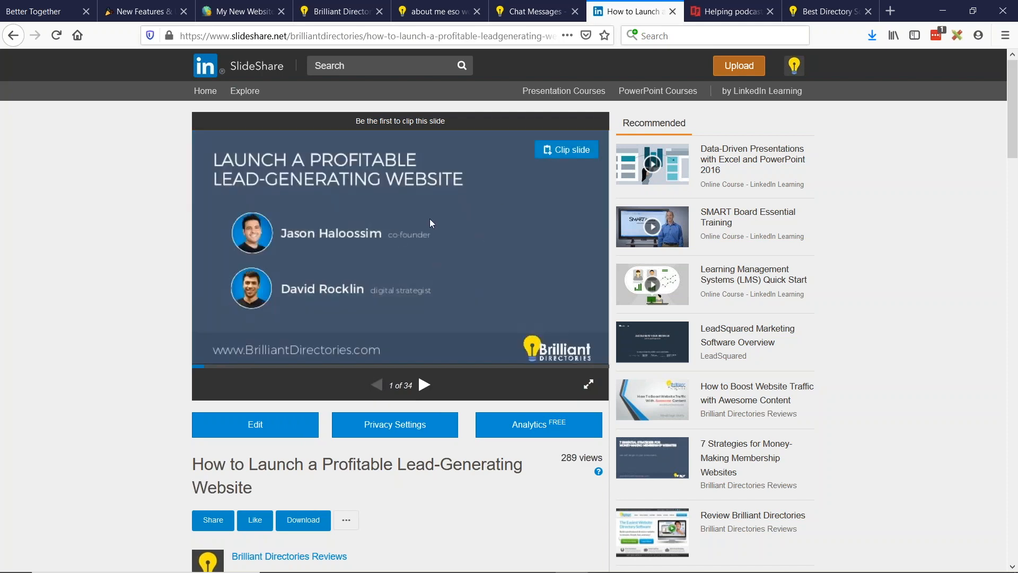
pyautogui.moveTo(573, 176)
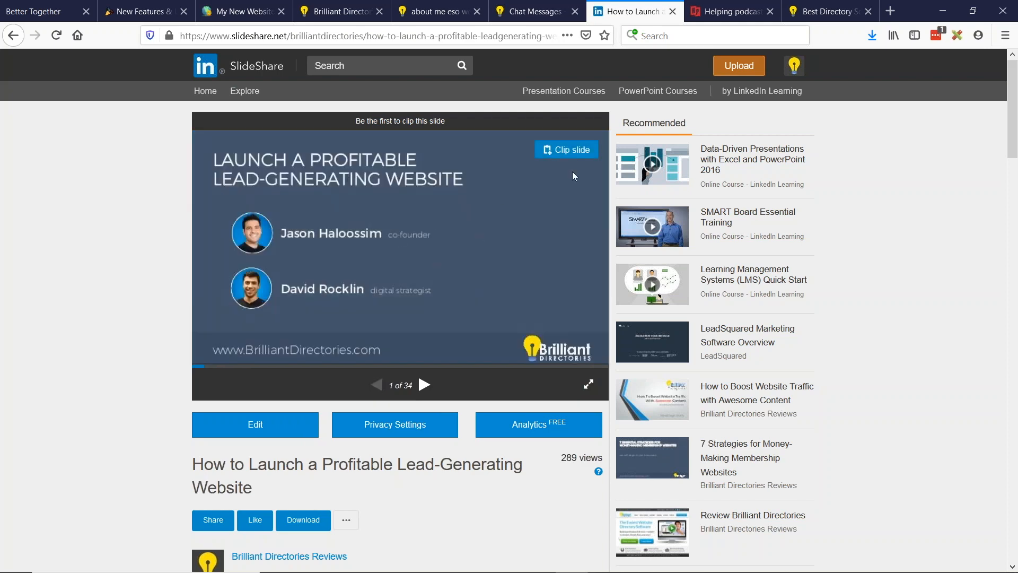
# Step: Search RadioPublic for 'tech' and open the Techmeme Ride Home player
pyautogui.click(732, 11)
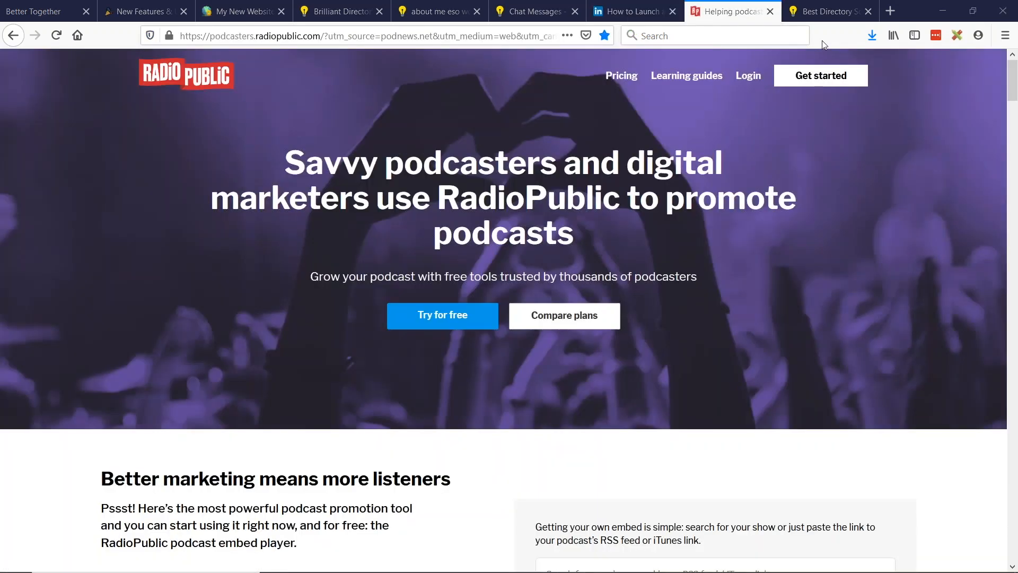
pyautogui.scroll(-3)
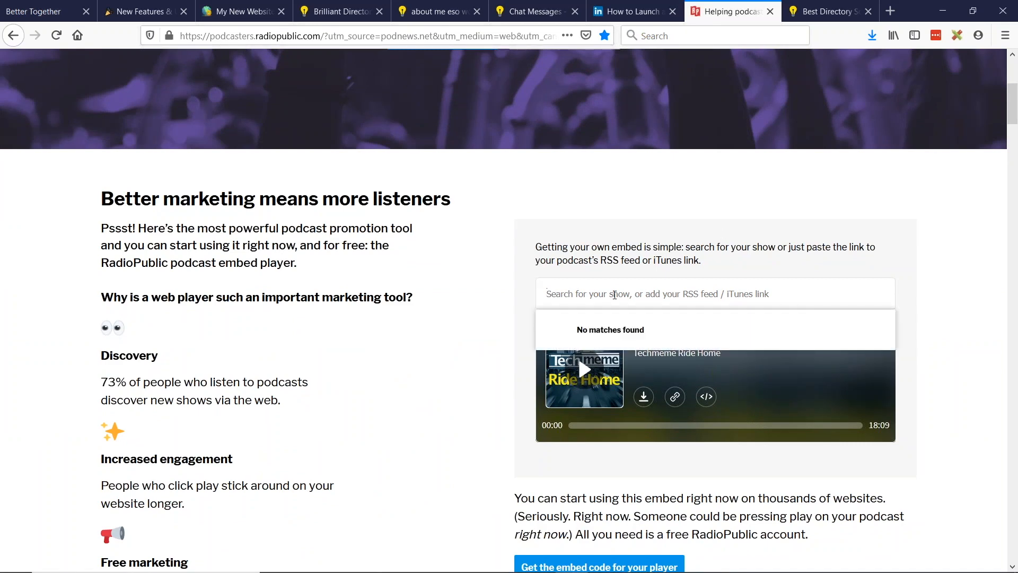
pyautogui.write('tech')
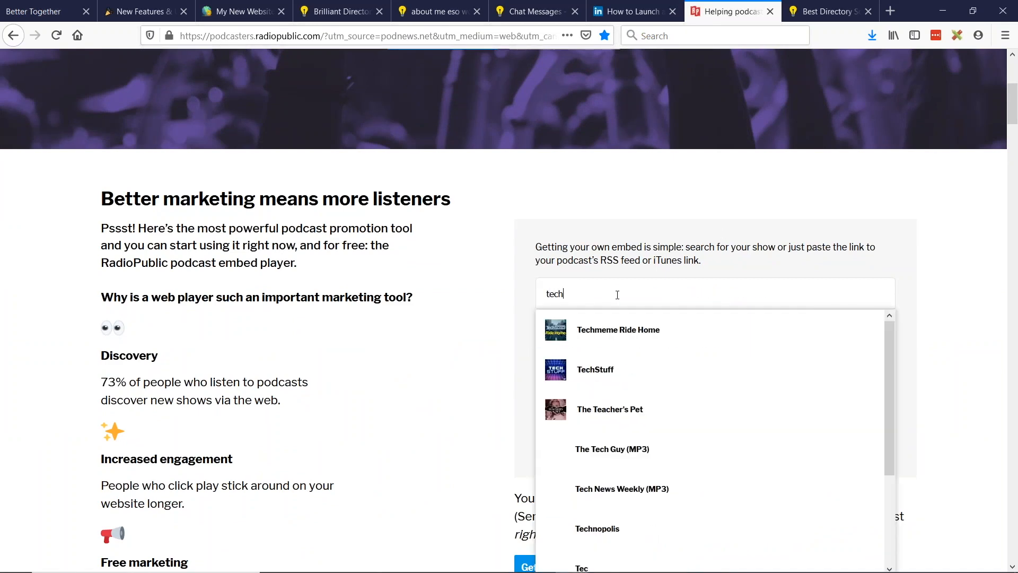
pyautogui.click(617, 330)
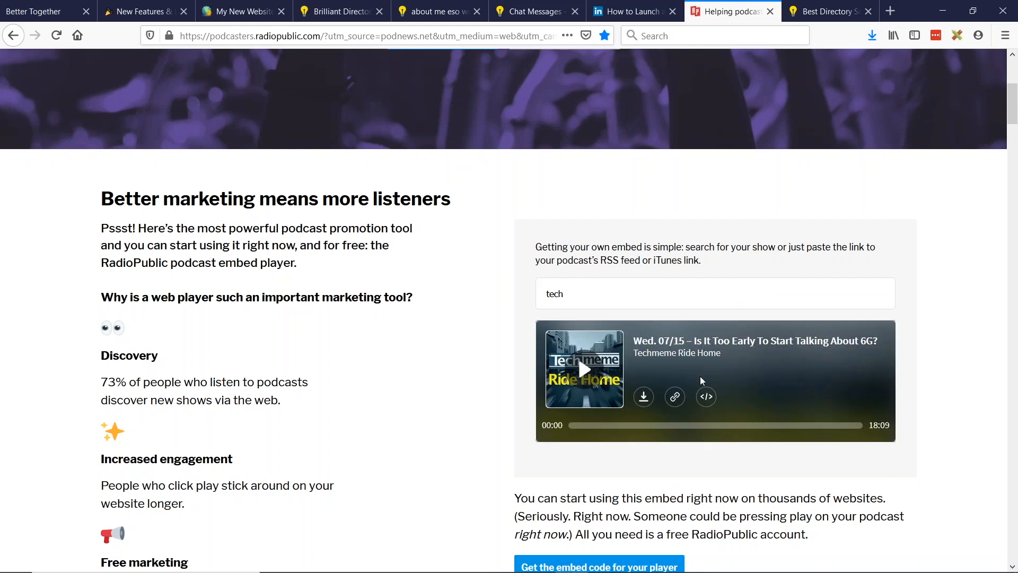
pyautogui.moveTo(700, 371)
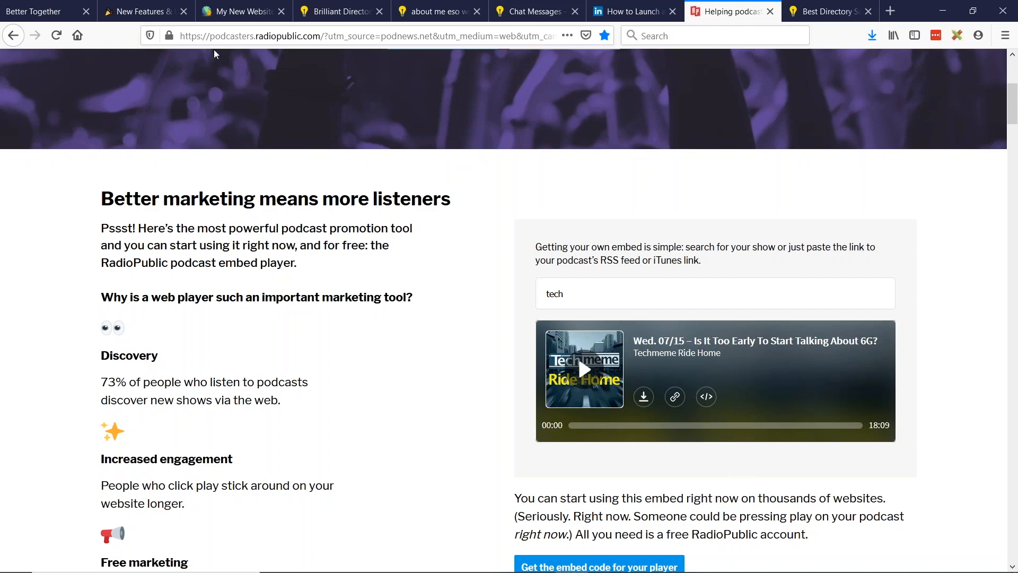
# Step: Copy the Techmeme Ride Home player's iframe embed code
pyautogui.click(357, 36)
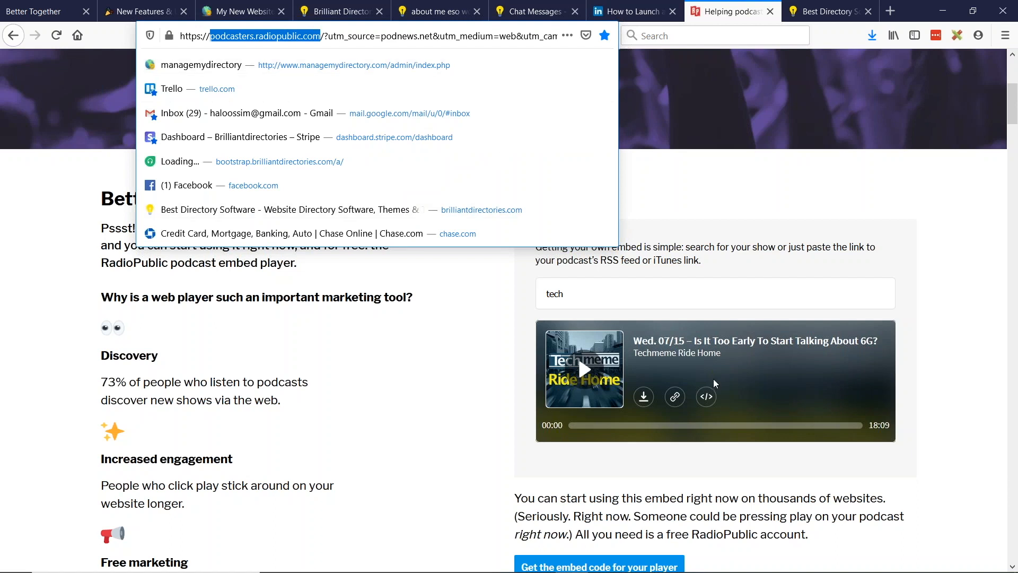
pyautogui.click(706, 396)
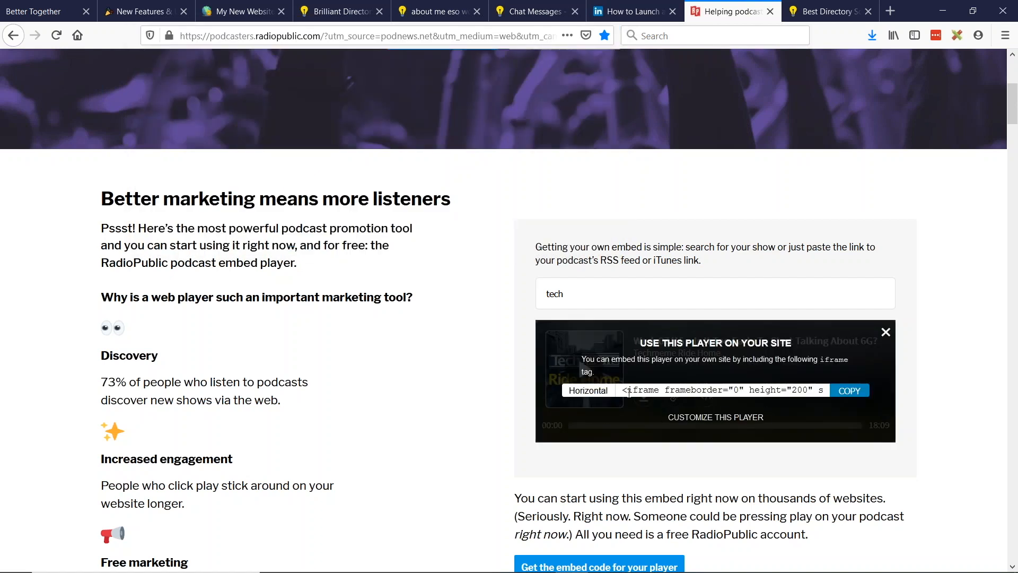
pyautogui.doubleClick(643, 390)
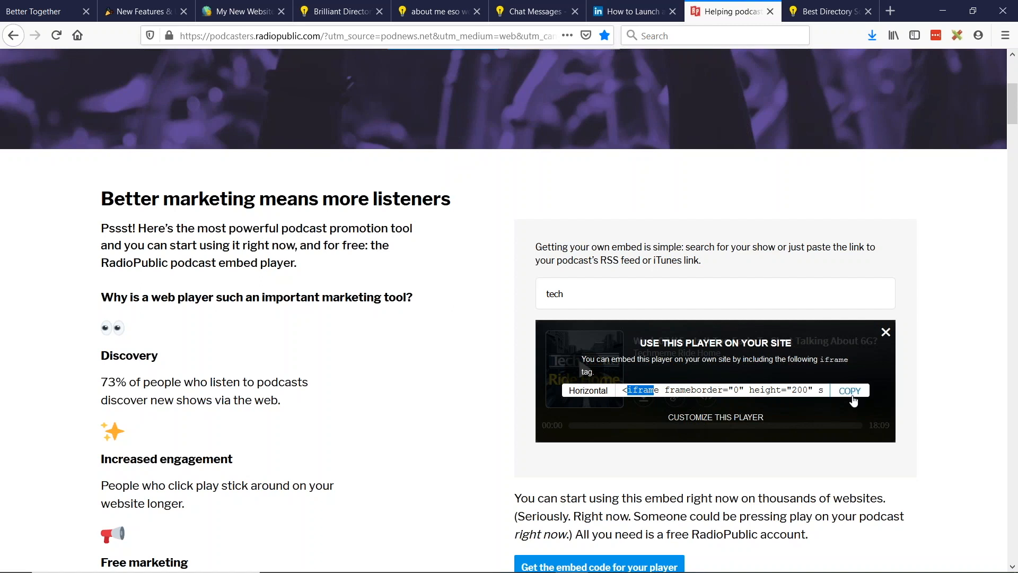
pyautogui.click(848, 390)
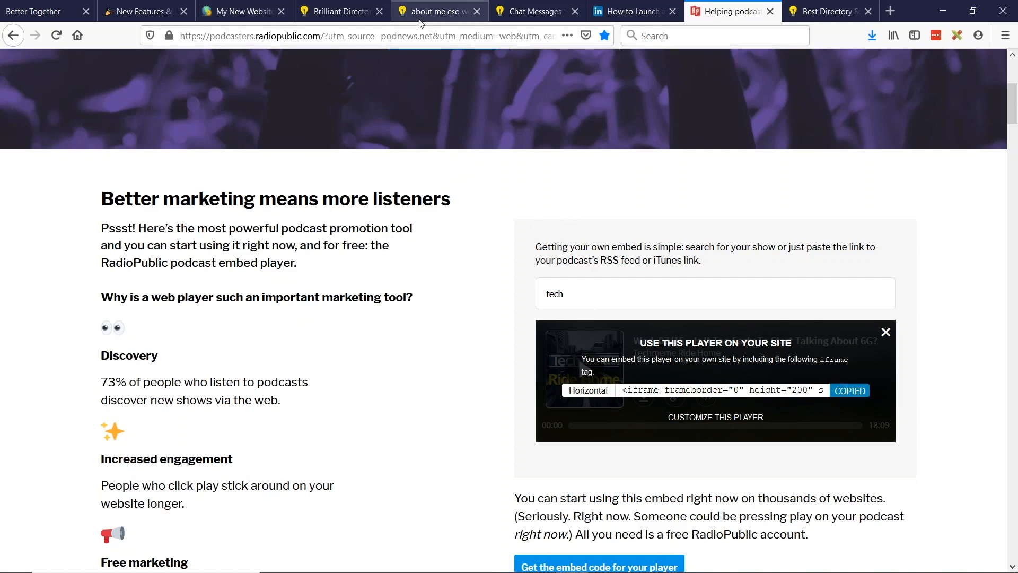
# Step: Start a new community article from the member's Community Articles page
pyautogui.click(531, 12)
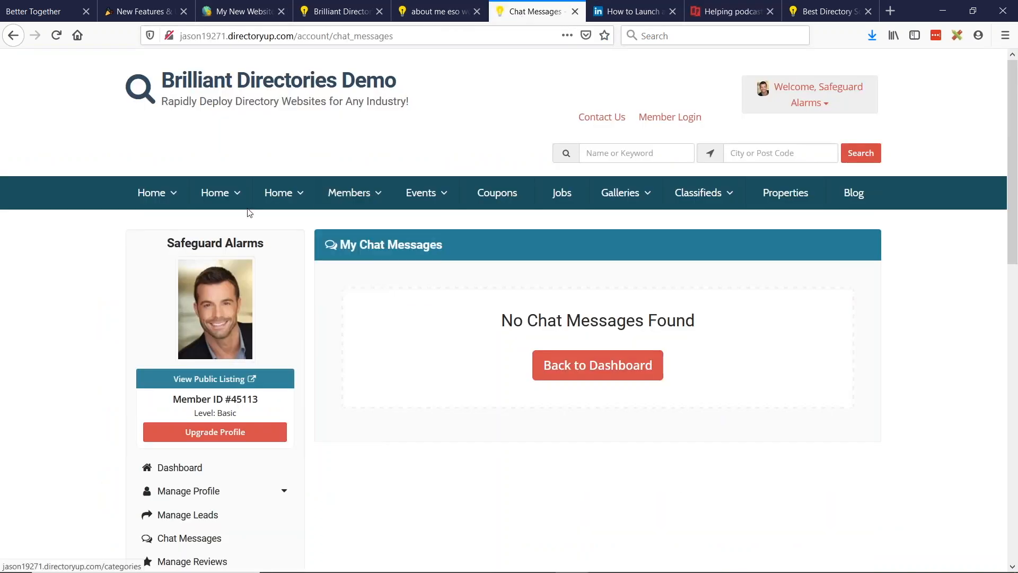
pyautogui.scroll(-3)
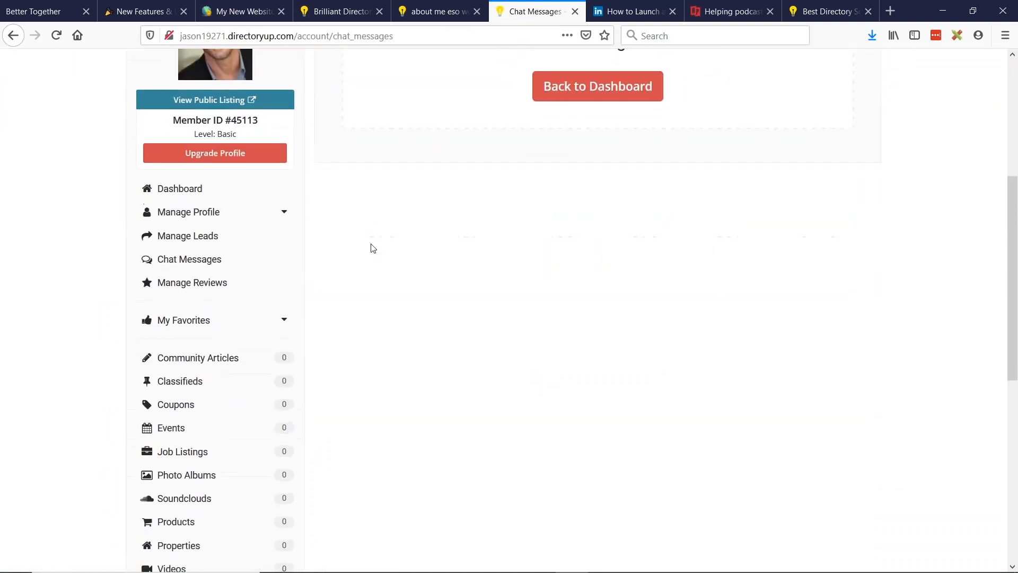
pyautogui.scroll(-3)
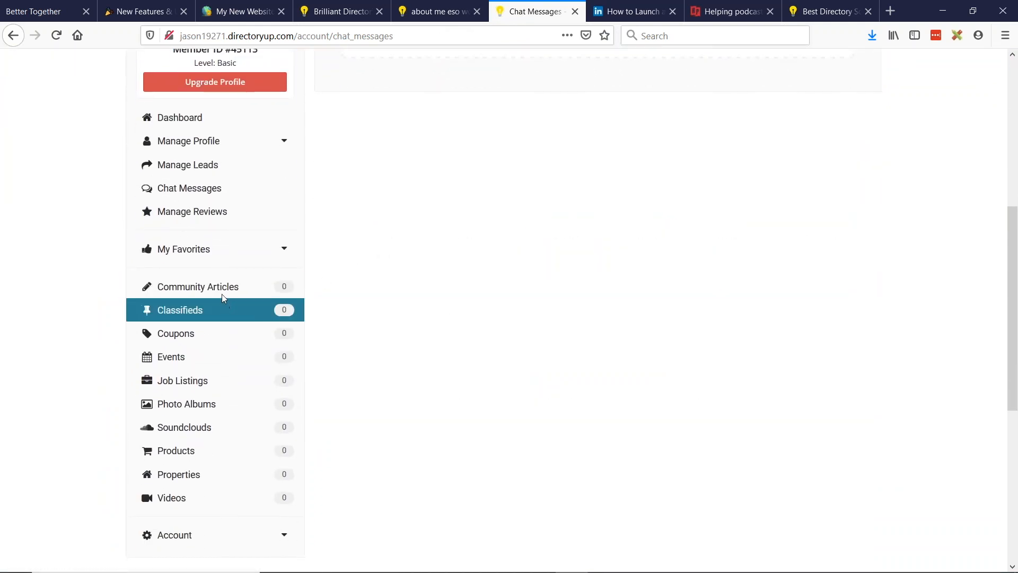
pyautogui.click(198, 287)
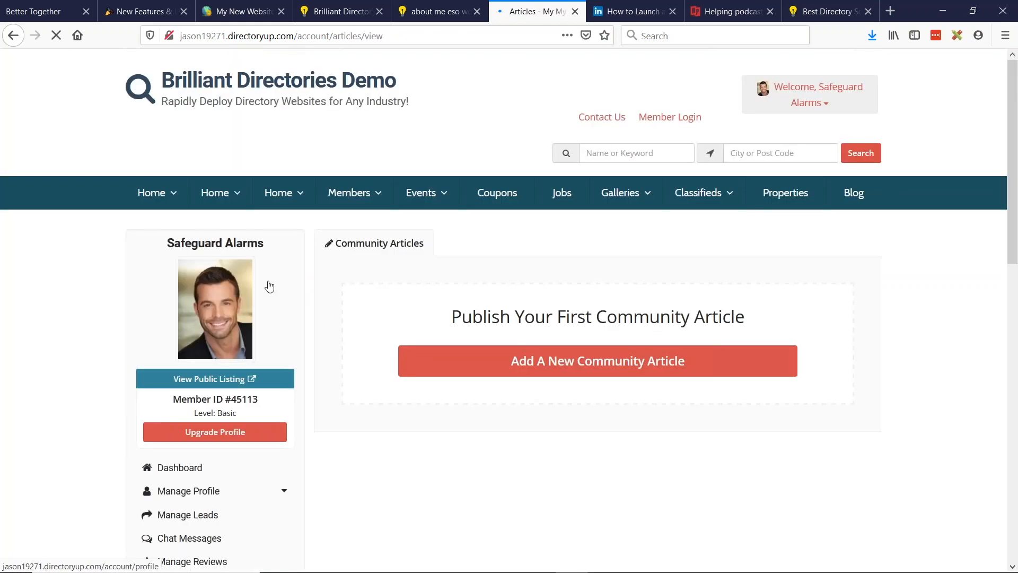
pyautogui.click(596, 361)
pyautogui.write('test podcast')
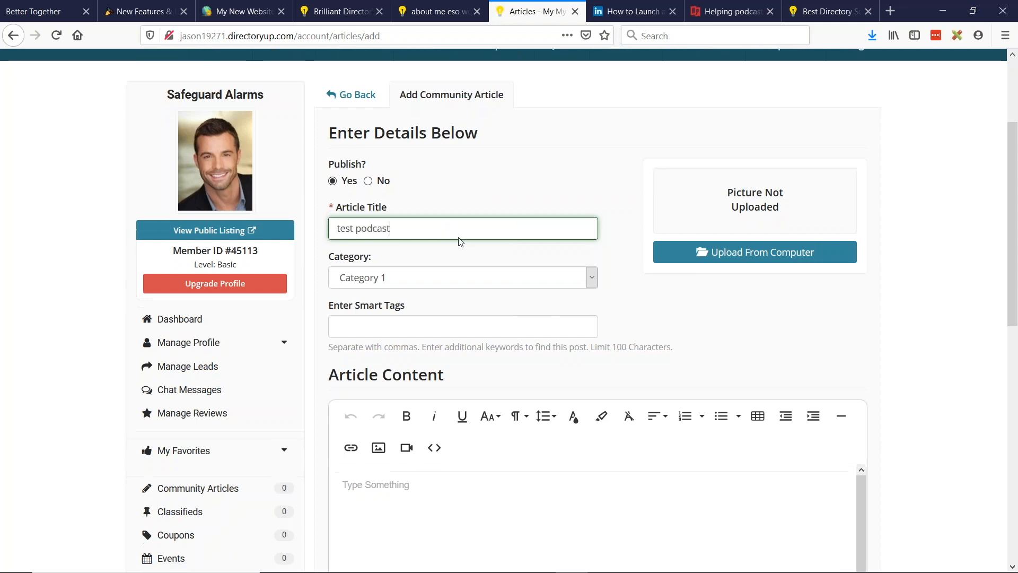
# Step: Insert the RadioPublic iframe as embedded video code and save the article
pyautogui.scroll(-3)
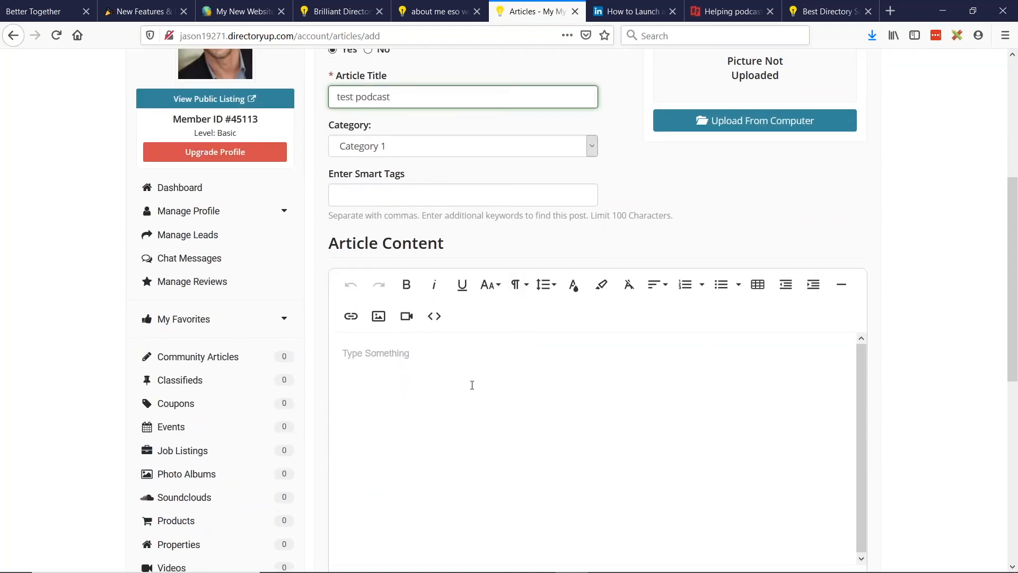
pyautogui.moveTo(406, 316)
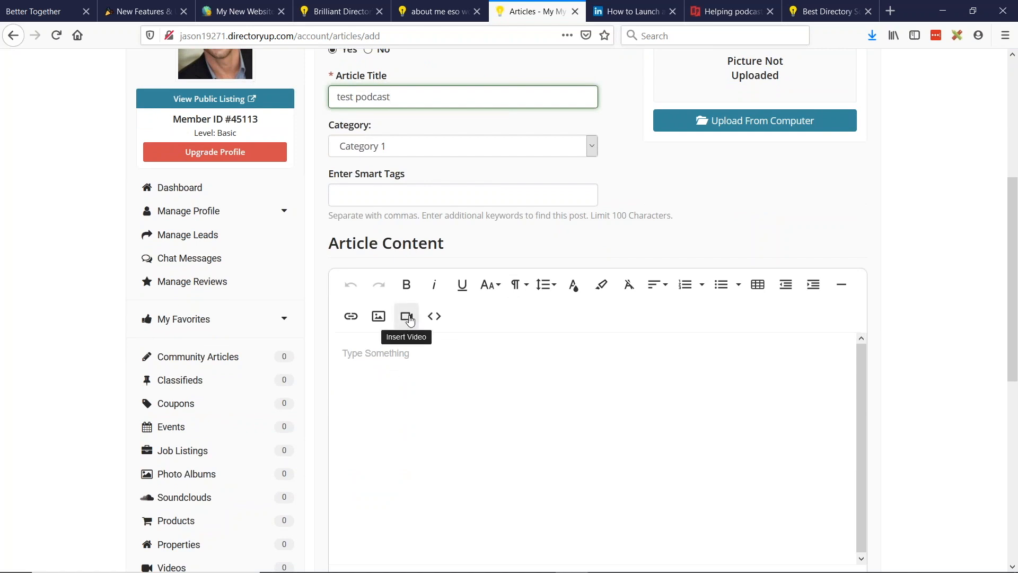
pyautogui.click(406, 316)
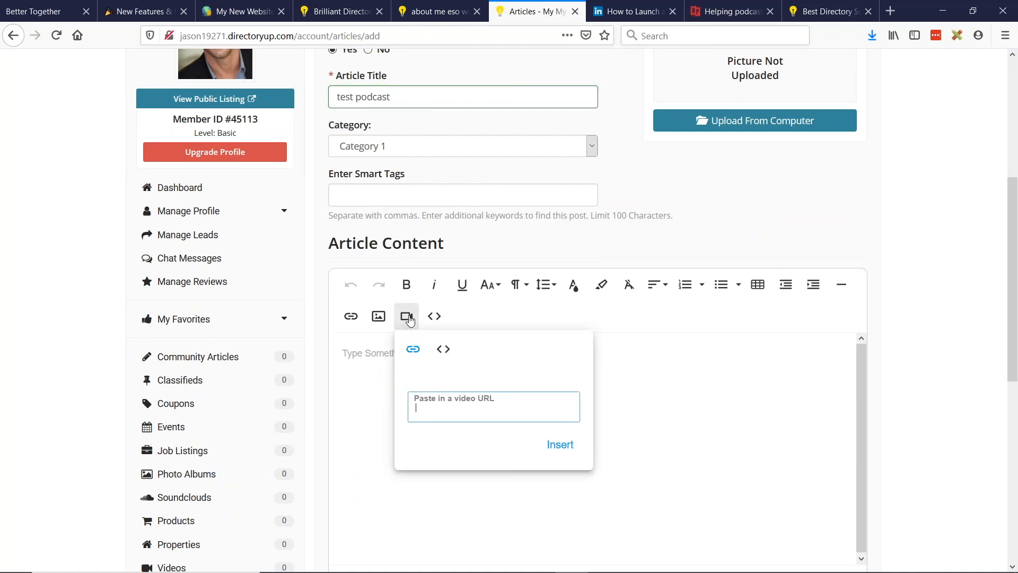
pyautogui.click(443, 349)
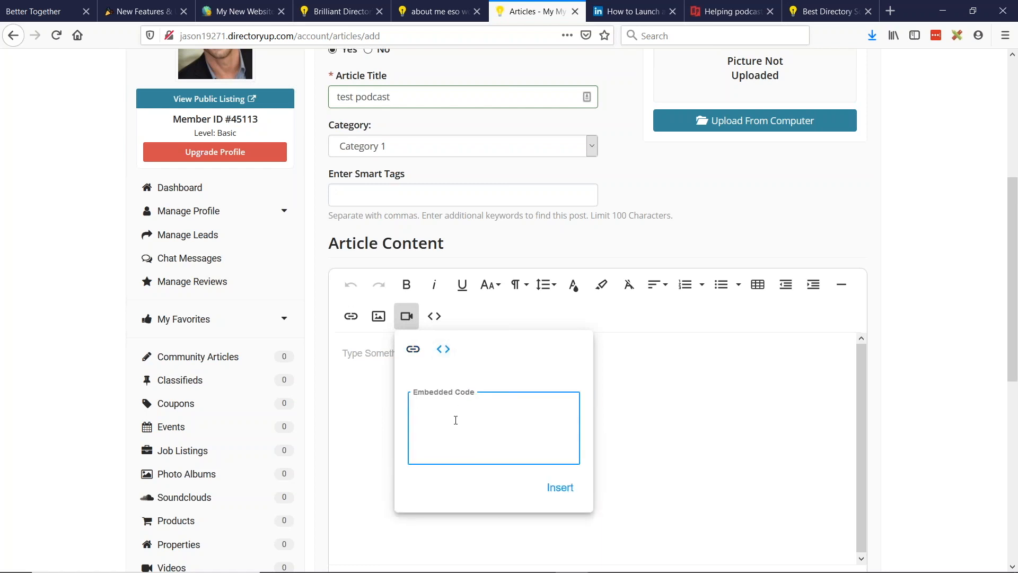
pyautogui.write('<iframe frameborder="0" height="200" scrolling="no" src="https://embed.radiopublic.com/e?if=6255389a-0ab1-472a-bb0c-010d7ba7ad86" width="100%"></iframe>')
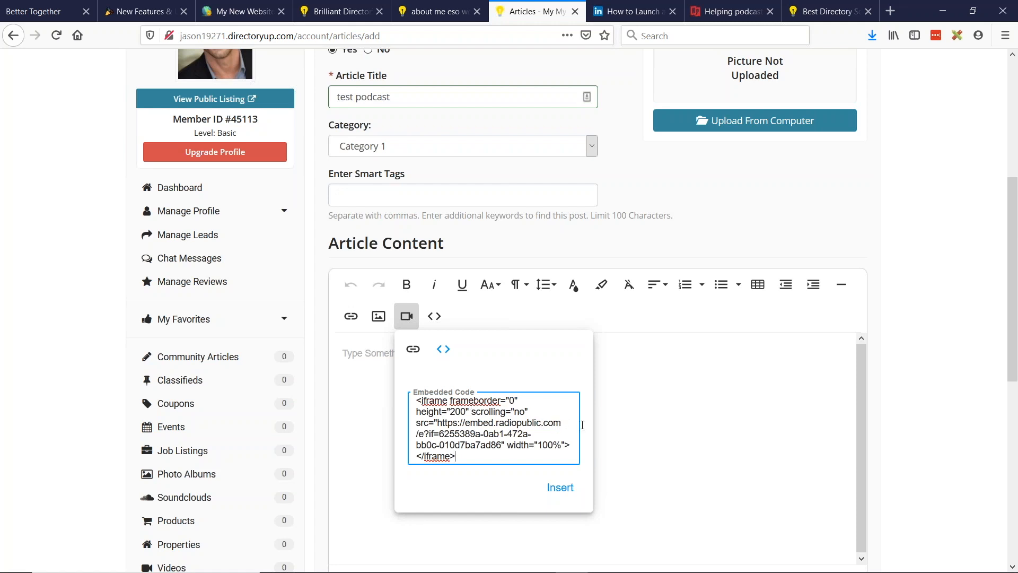
pyautogui.click(560, 487)
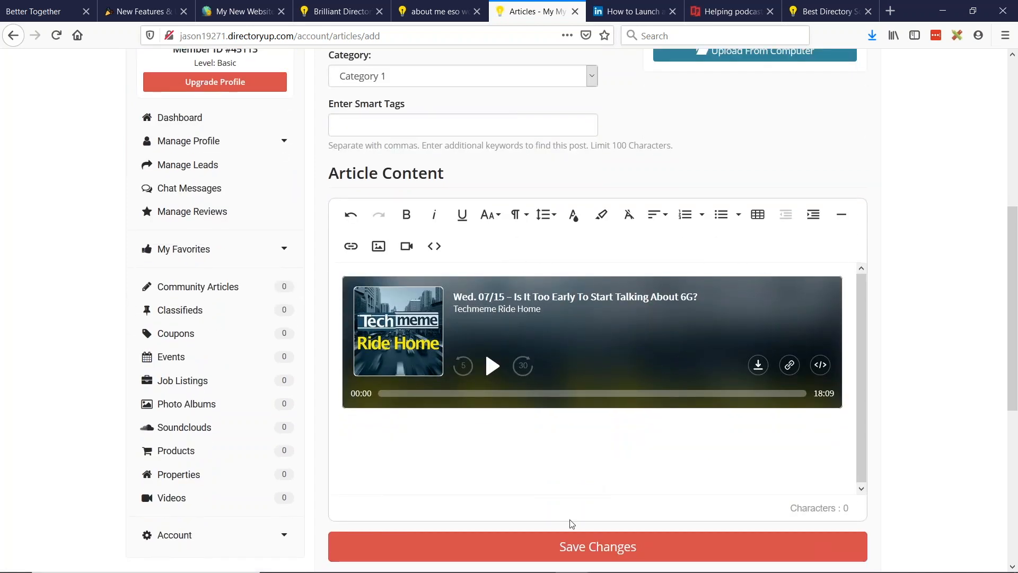
pyautogui.click(596, 546)
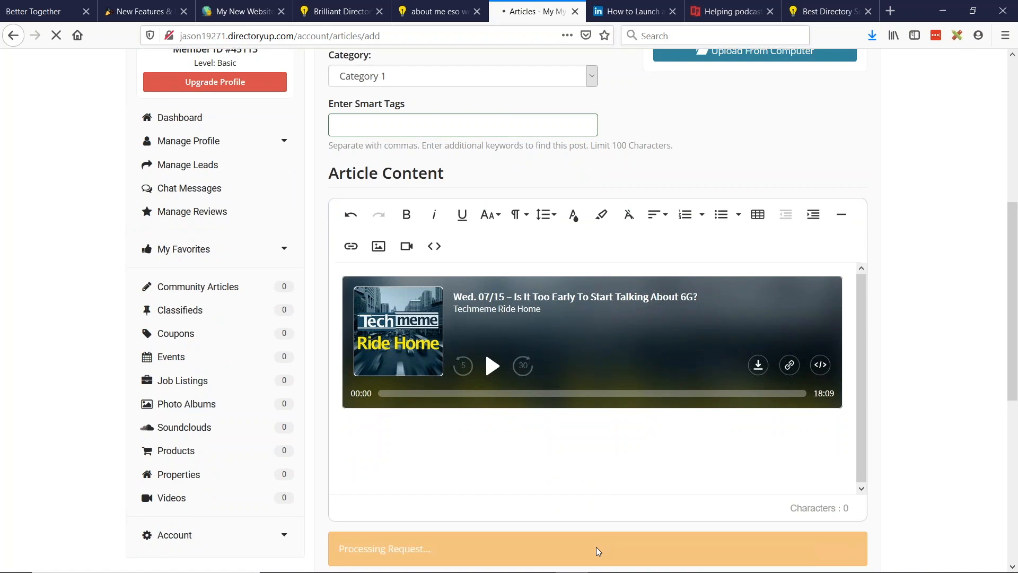
# Step: Let the 'test podcast' article finish saving, then return to the browser editor
pyautogui.click(596, 548)
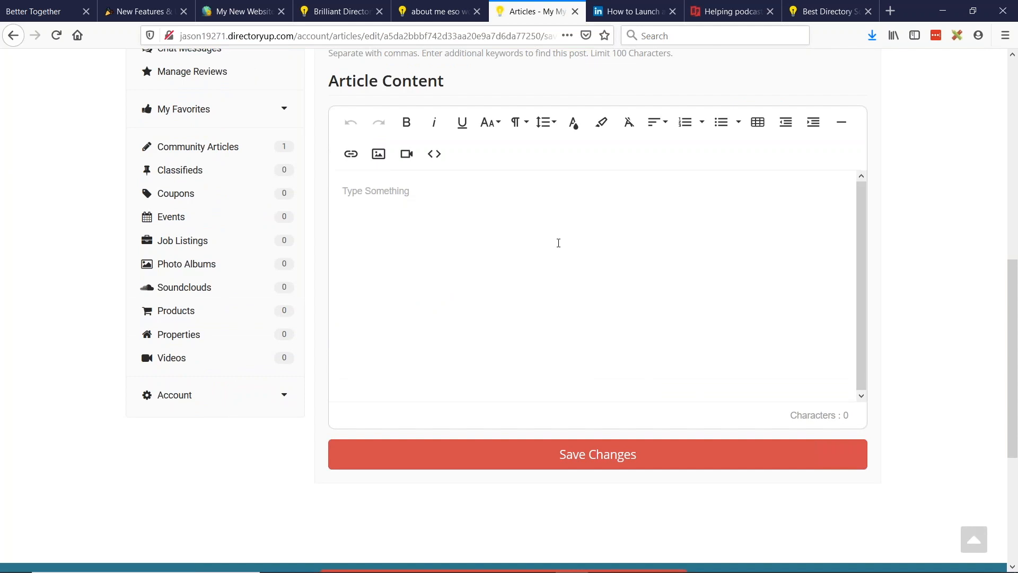
pyautogui.moveTo(494, 239)
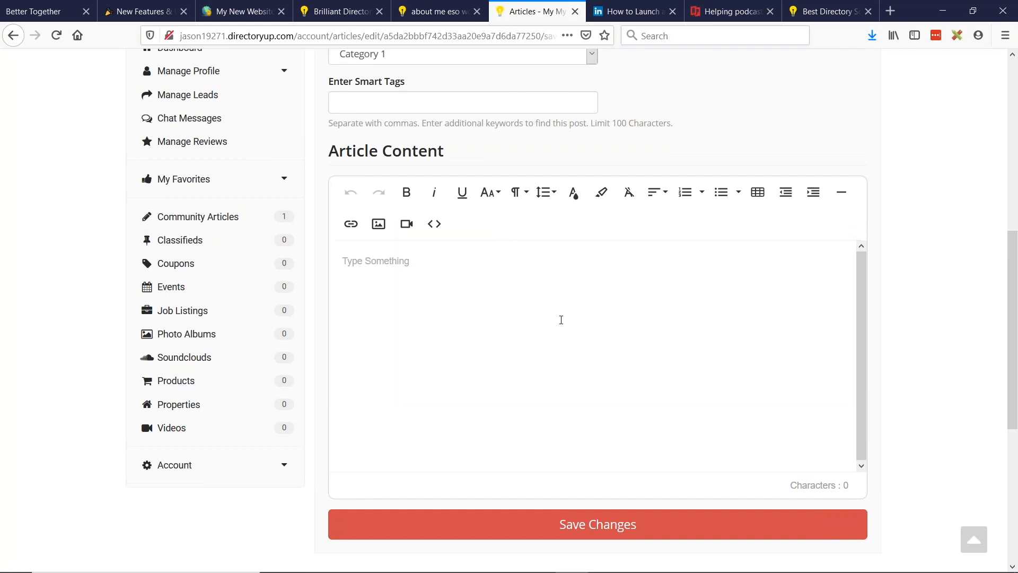
pyautogui.moveTo(564, 304)
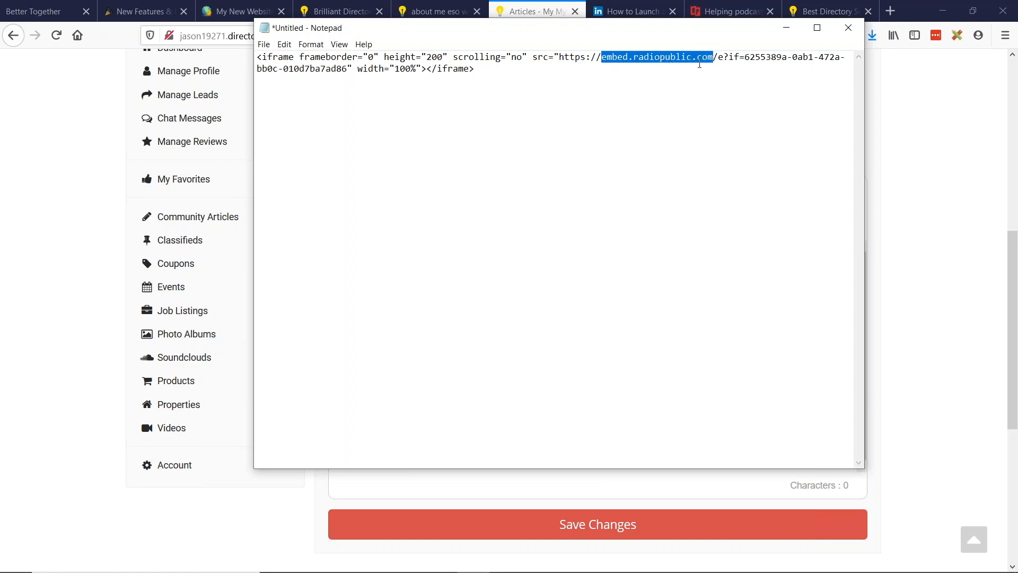
pyautogui.click(240, 11)
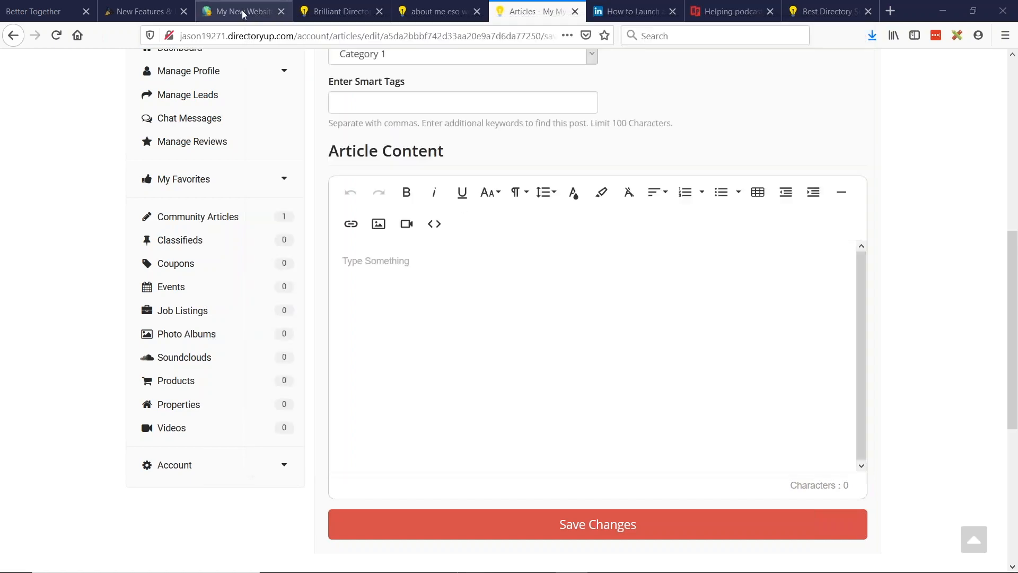
# Step: Open the admin Advanced Settings and search for 'white'
pyautogui.click(240, 11)
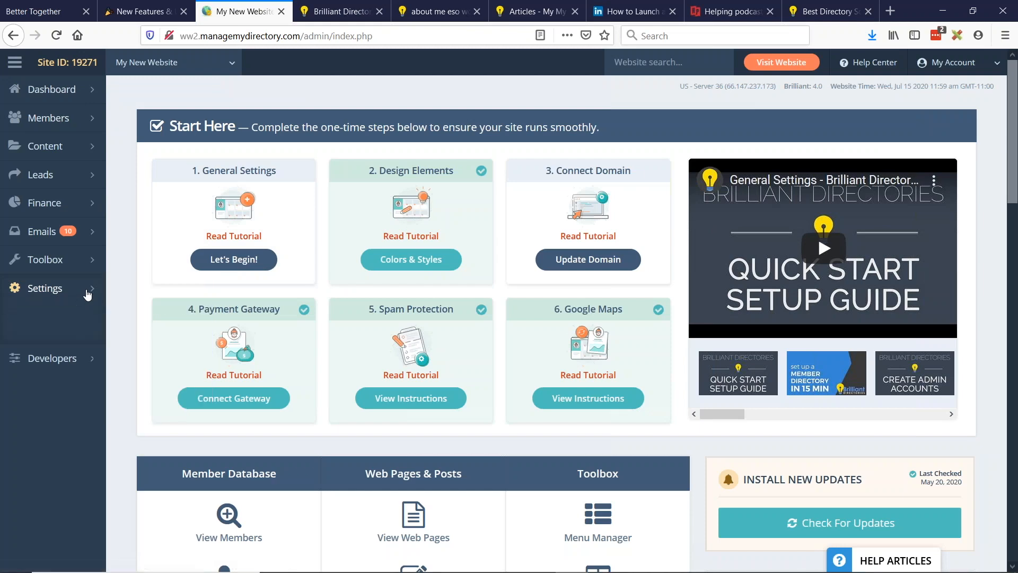
pyautogui.click(44, 287)
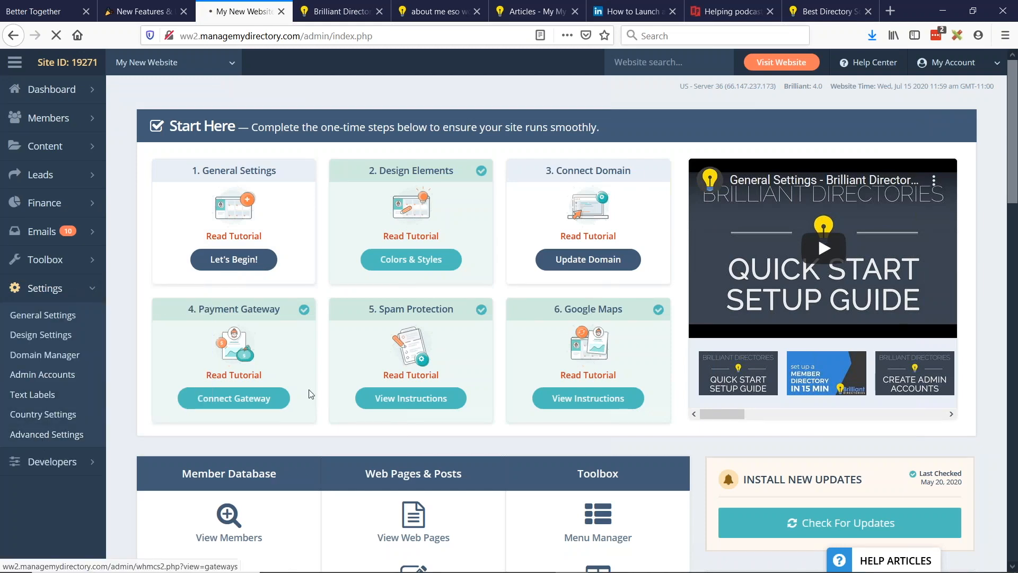
pyautogui.click(46, 434)
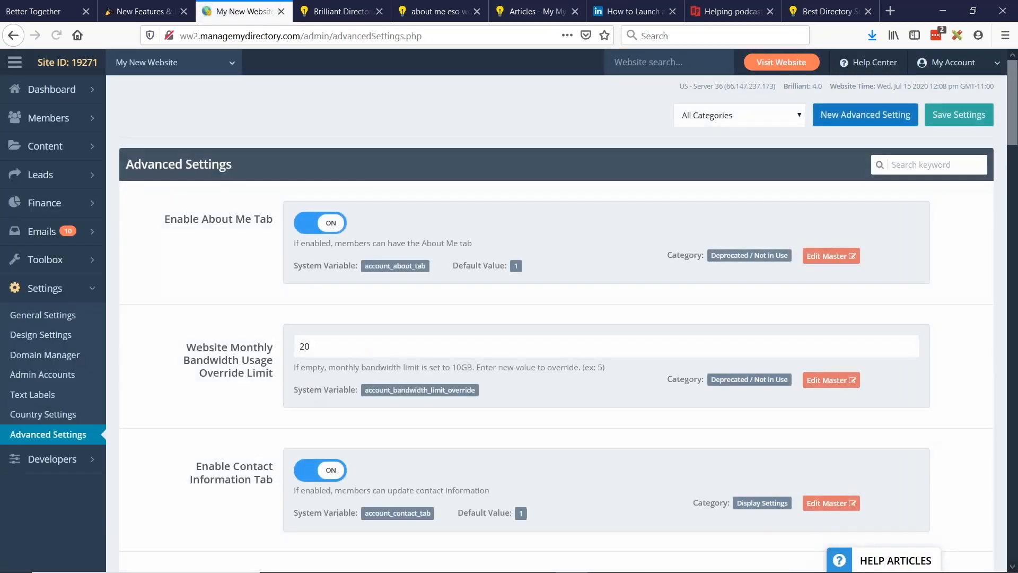
pyautogui.write('w')
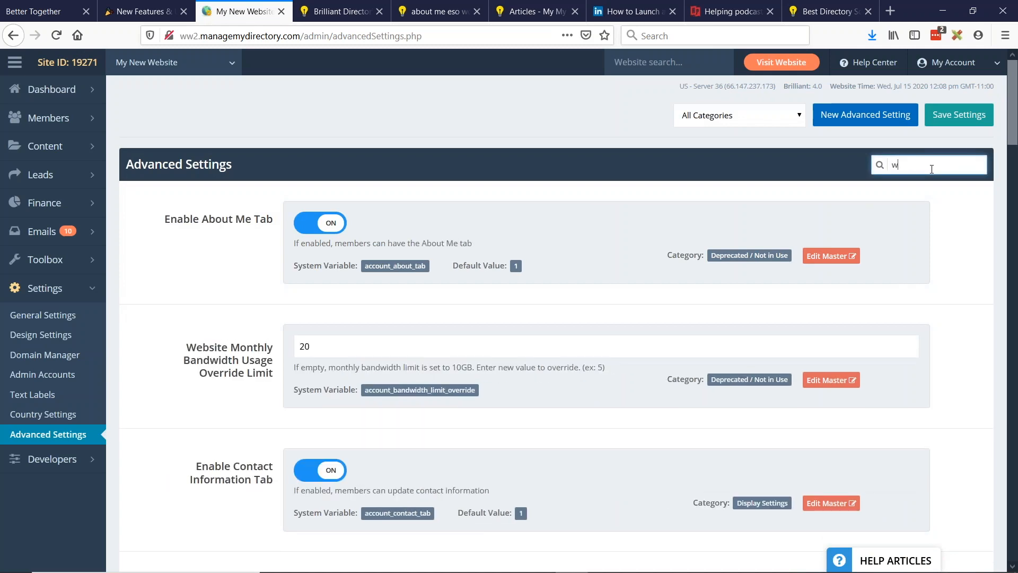
pyautogui.write('hite')
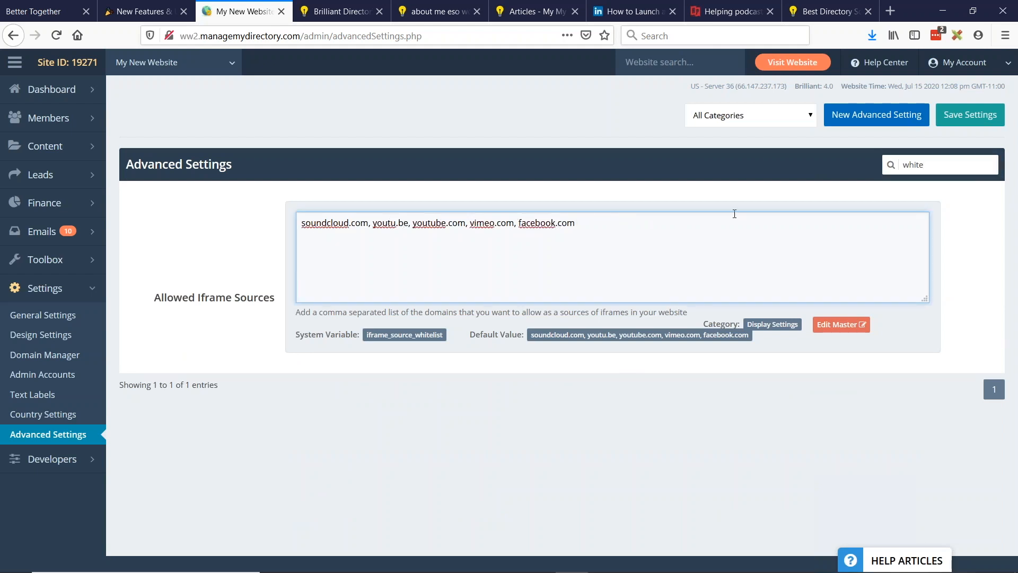
# Step: Add embed.radiopublic.com and radiopublic.com to Allowed Iframe Sources and save
pyautogui.write(',embed.radiopublic.com')
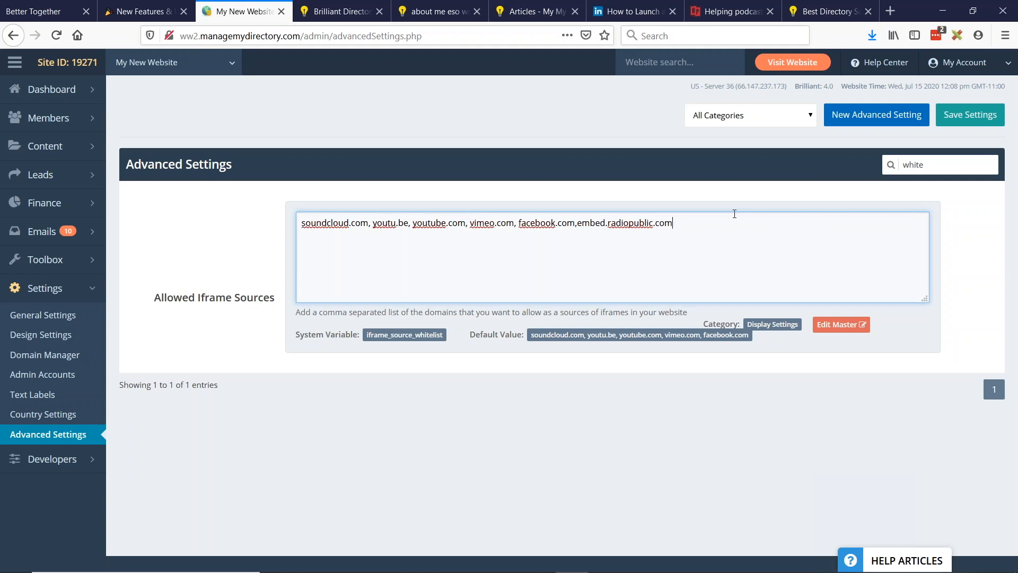
pyautogui.write(',embed.radiopublic.com')
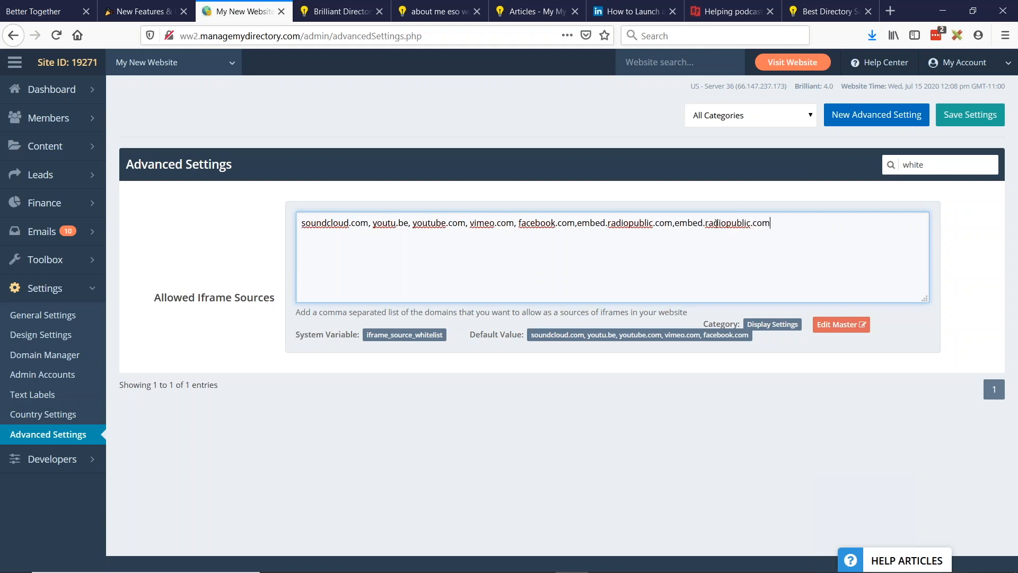
pyautogui.doubleClick(691, 222)
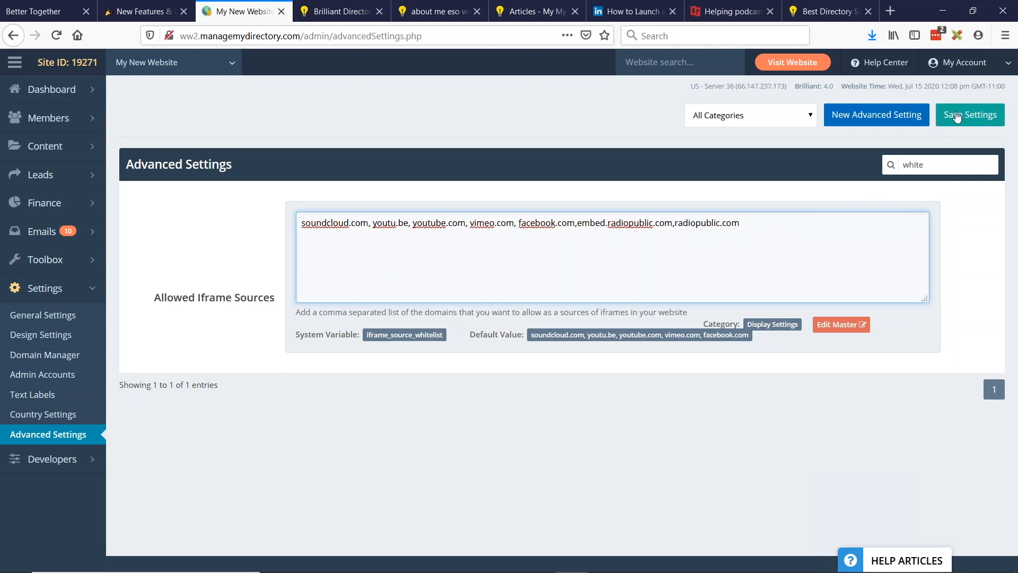
pyautogui.click(969, 115)
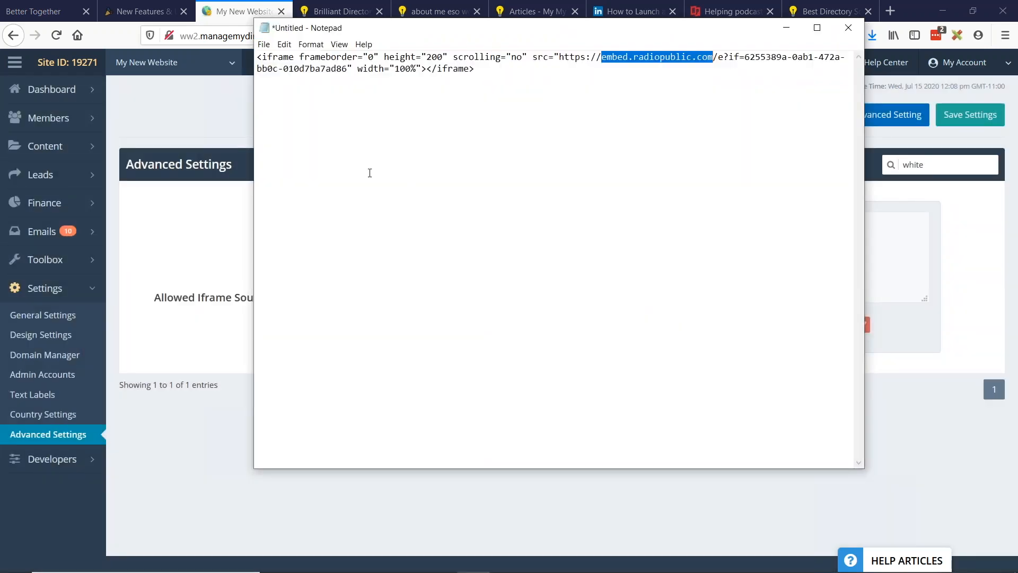
# Step: Re-insert the RadioPublic iframe as embedded code in 'test podcast' and save
pyautogui.press('ctrl+a')
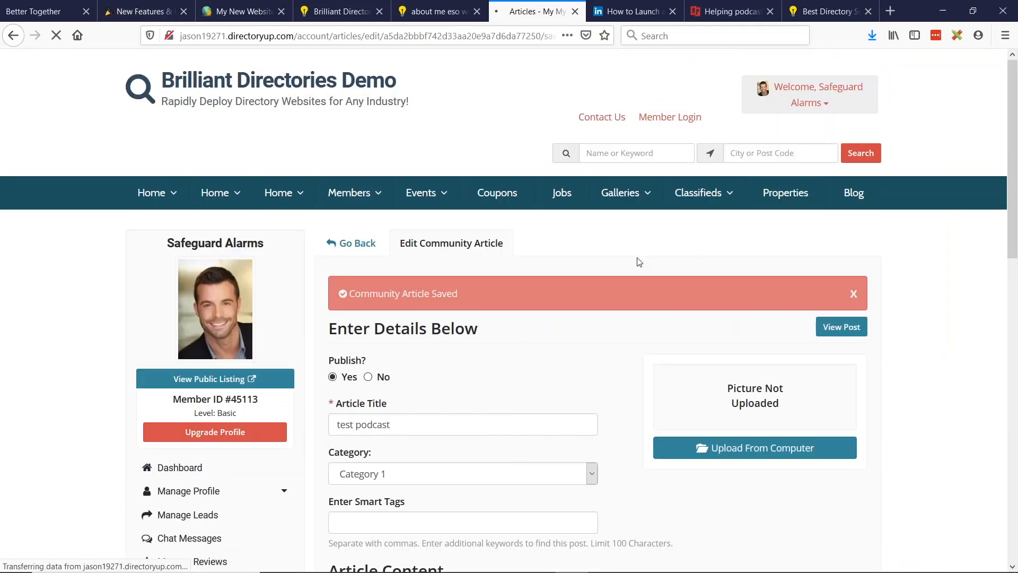
pyautogui.scroll(-3)
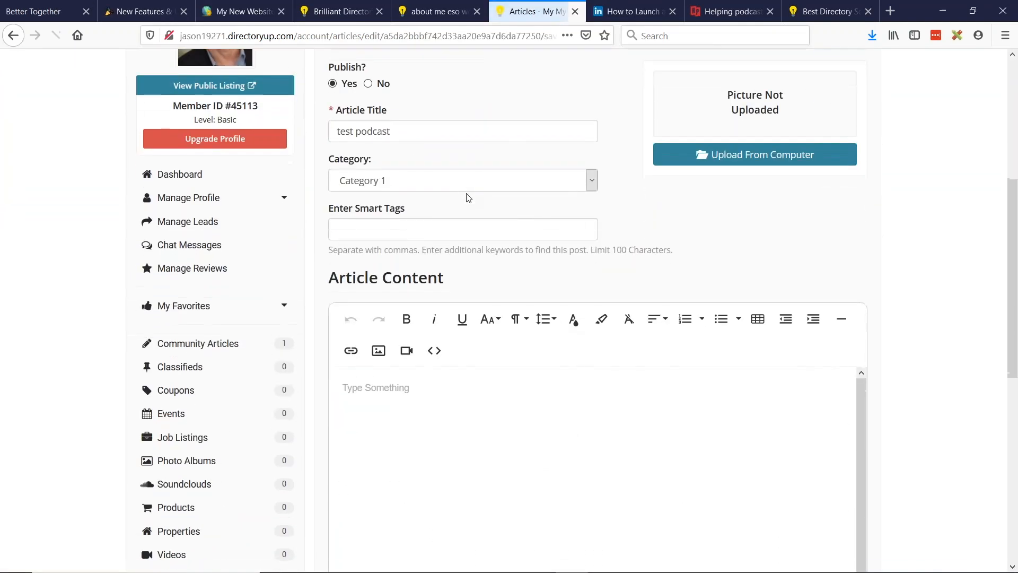
pyautogui.scroll(-3)
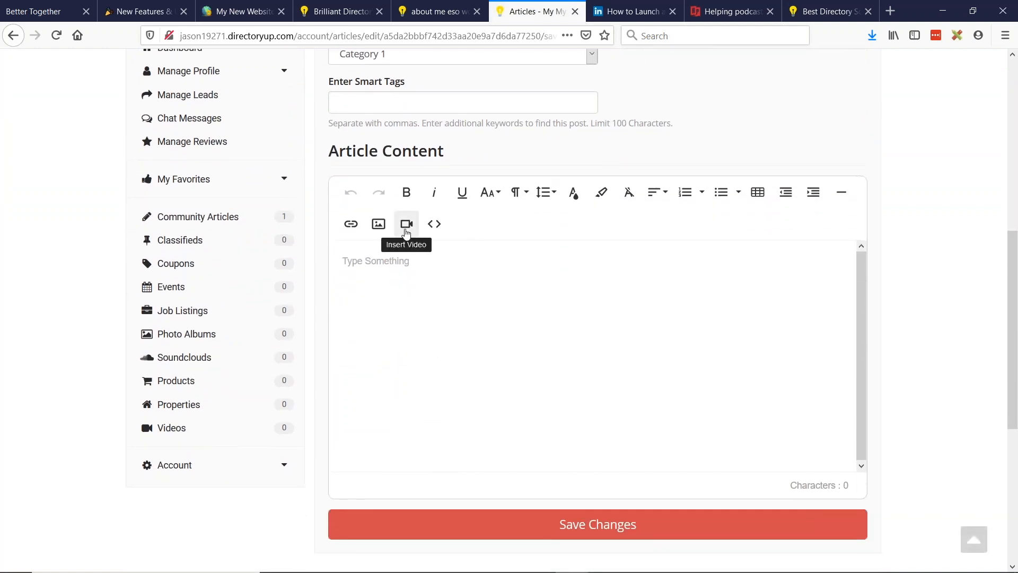
pyautogui.click(405, 223)
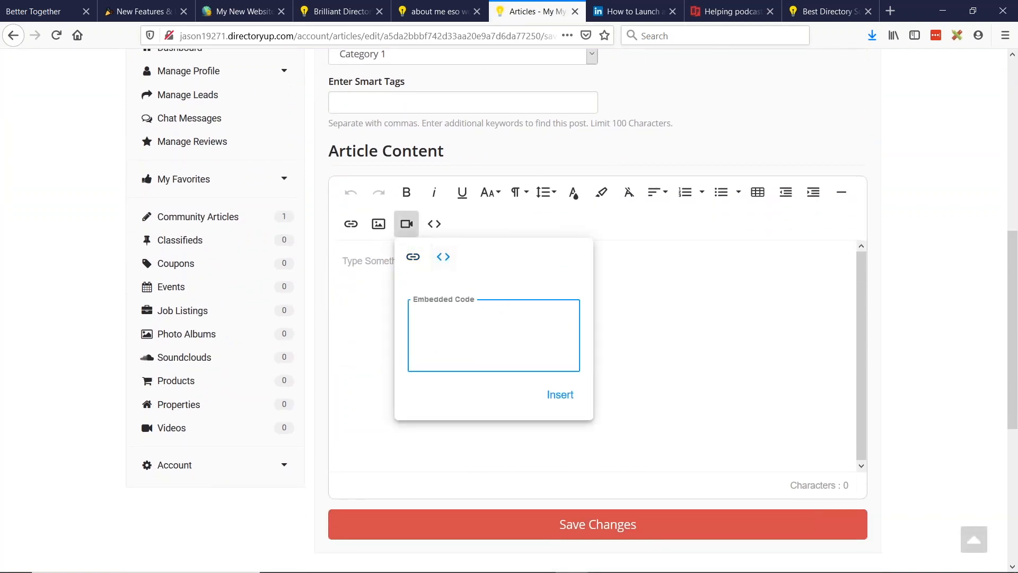
pyautogui.write('<iframe frameborder="0" height="200" scrolling="no" src="https://embed.radiopublic.com/e?if=6255389a-0ab1-472a-bb0c-010d7ba7ad86" width="100%"></iframe>')
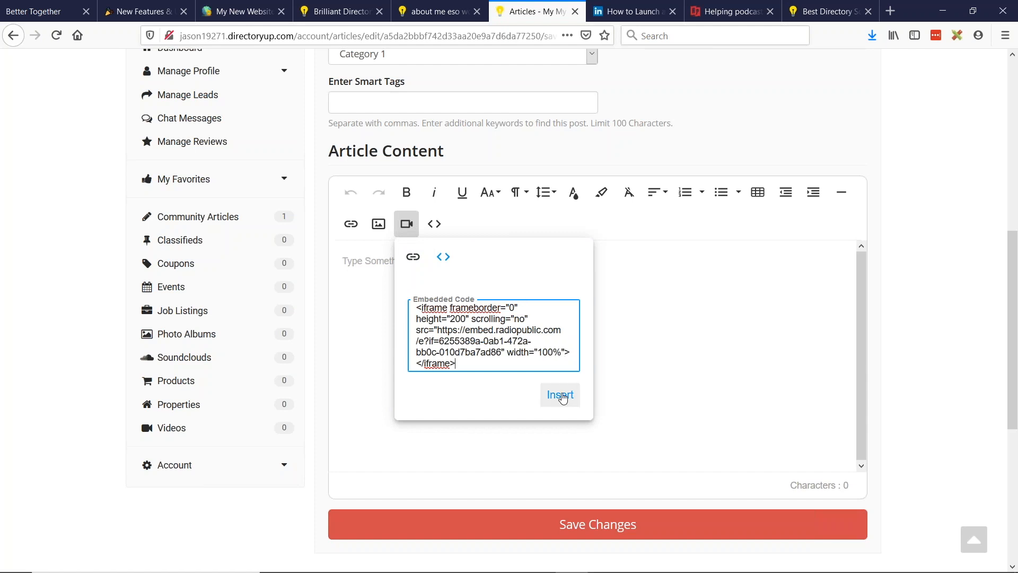
pyautogui.click(559, 395)
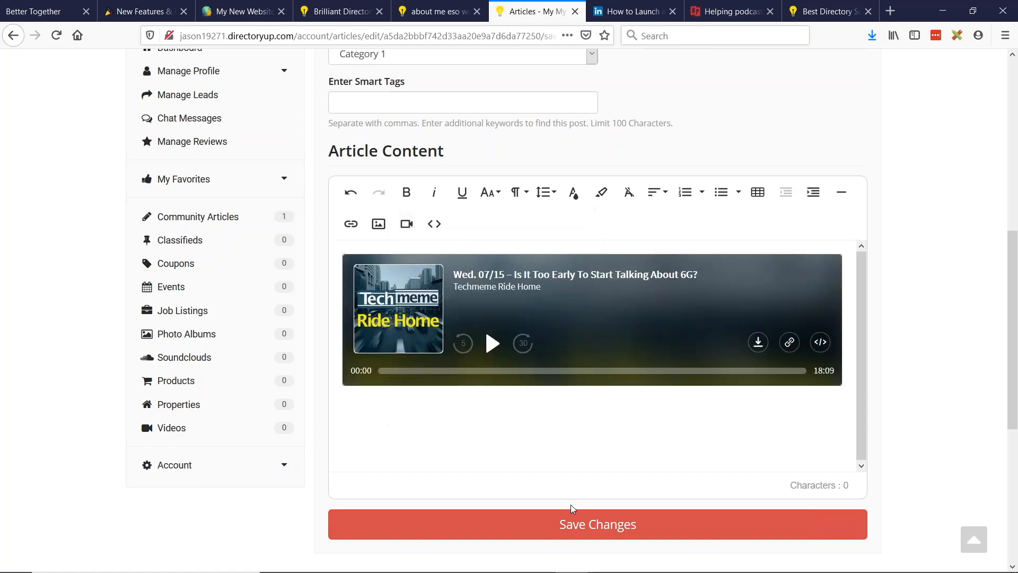
pyautogui.click(596, 524)
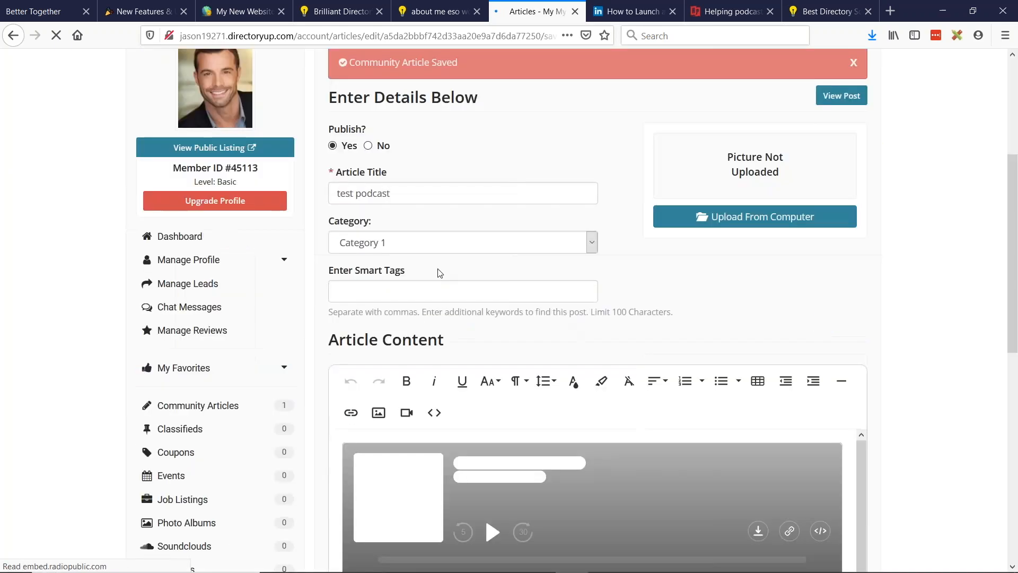
pyautogui.scroll(-3)
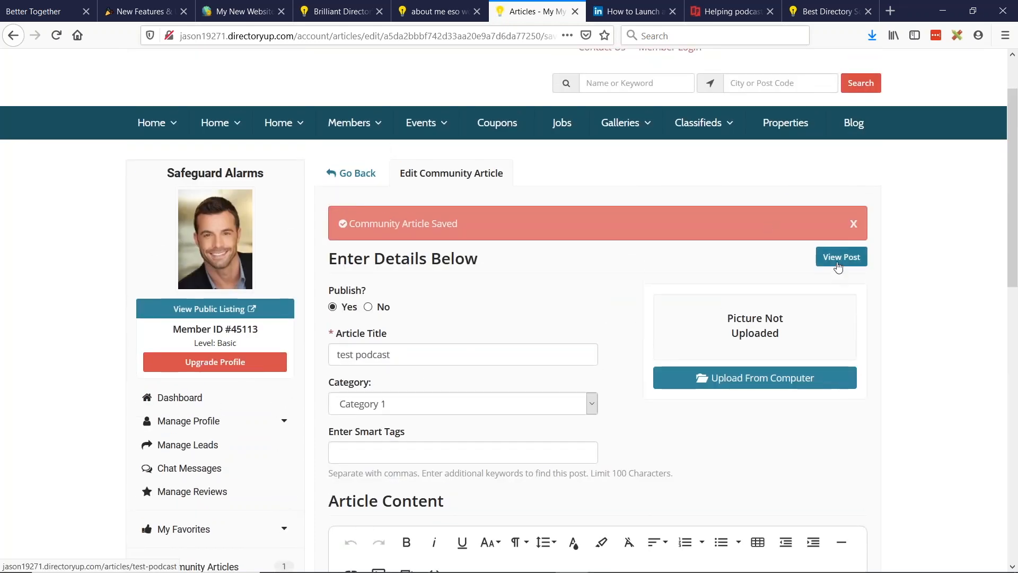
# Step: Open the published 'test podcast' page and play the Techmeme Ride Home episode
pyautogui.click(841, 257)
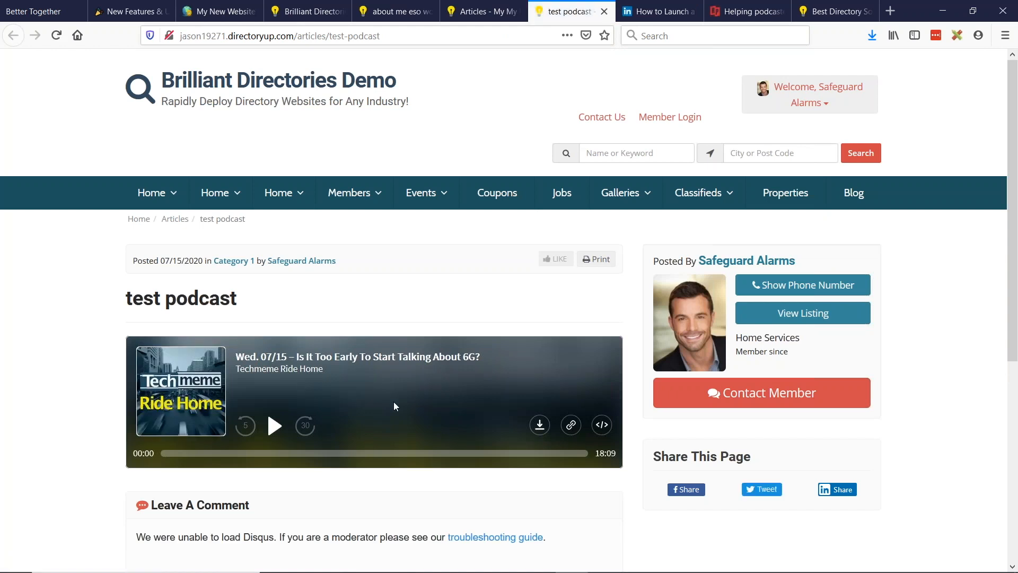
pyautogui.moveTo(397, 385)
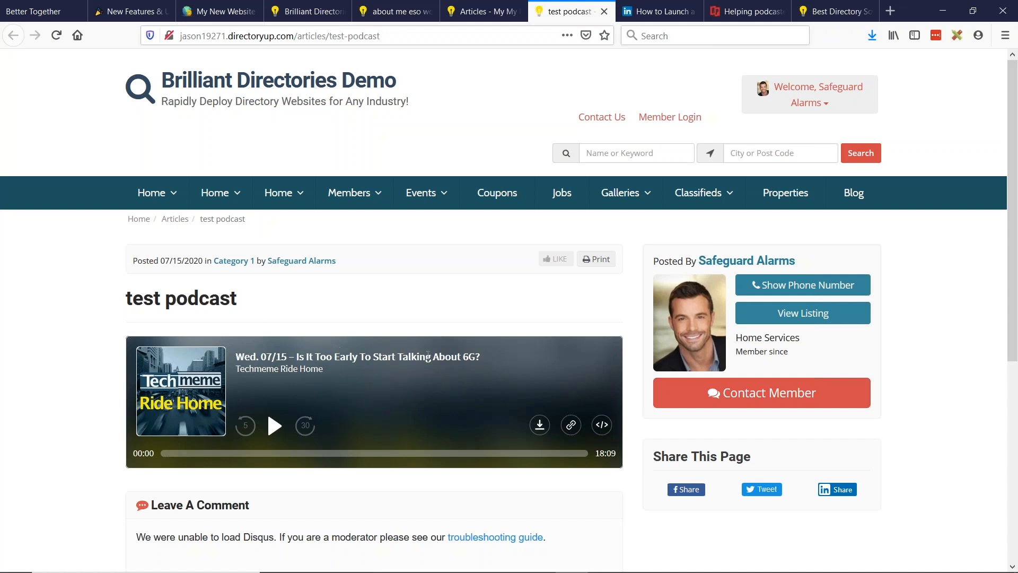
pyautogui.click(274, 425)
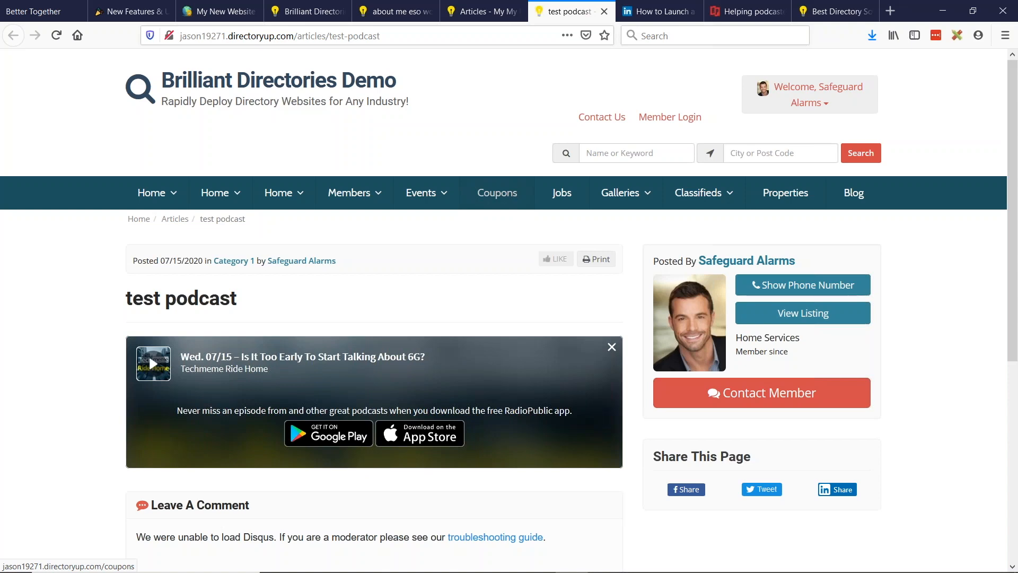
# Step: Page through the lead-generating website SlideShare deck to slide 5 of 34
pyautogui.click(657, 12)
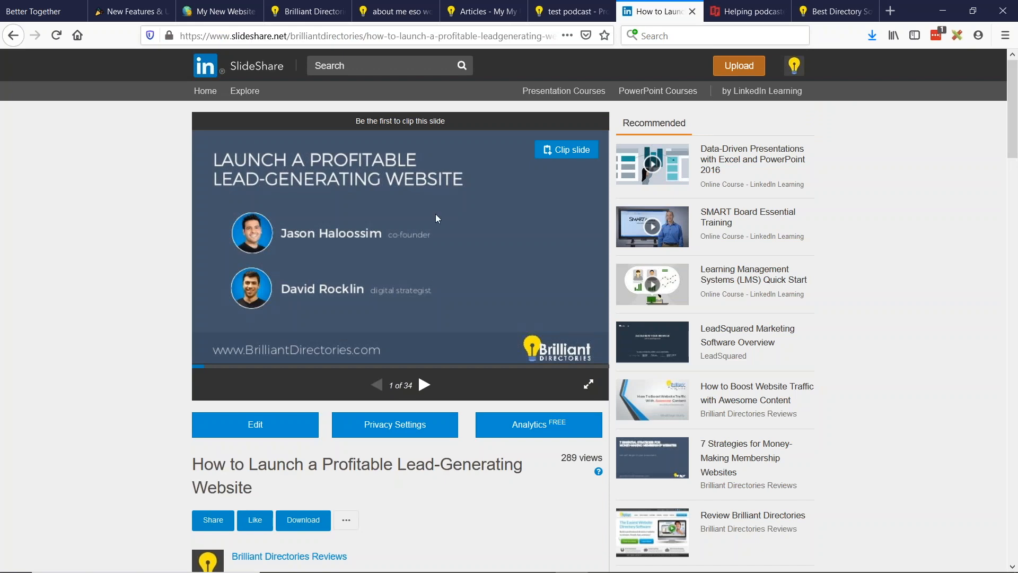
pyautogui.moveTo(422, 391)
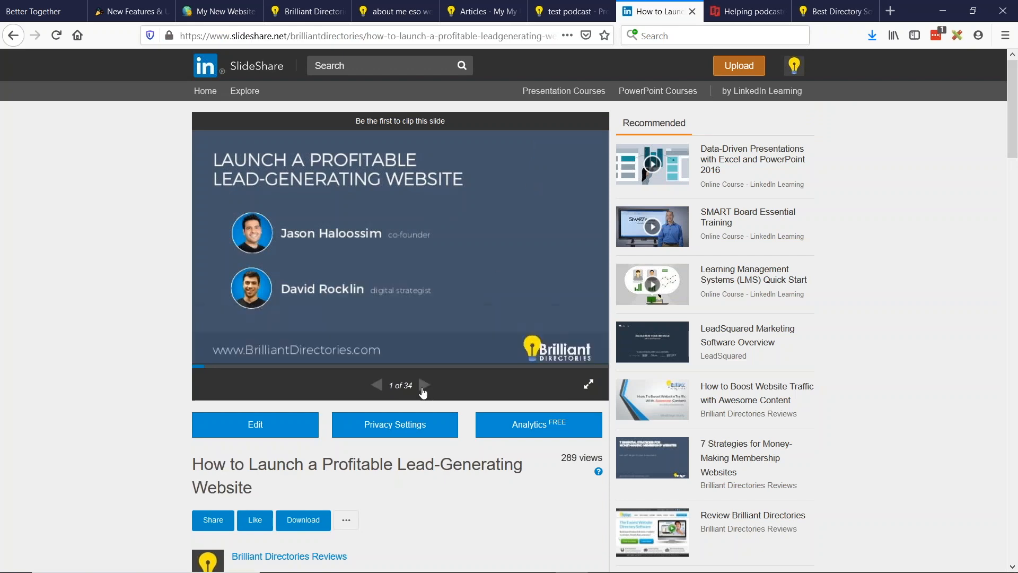
pyautogui.click(422, 385)
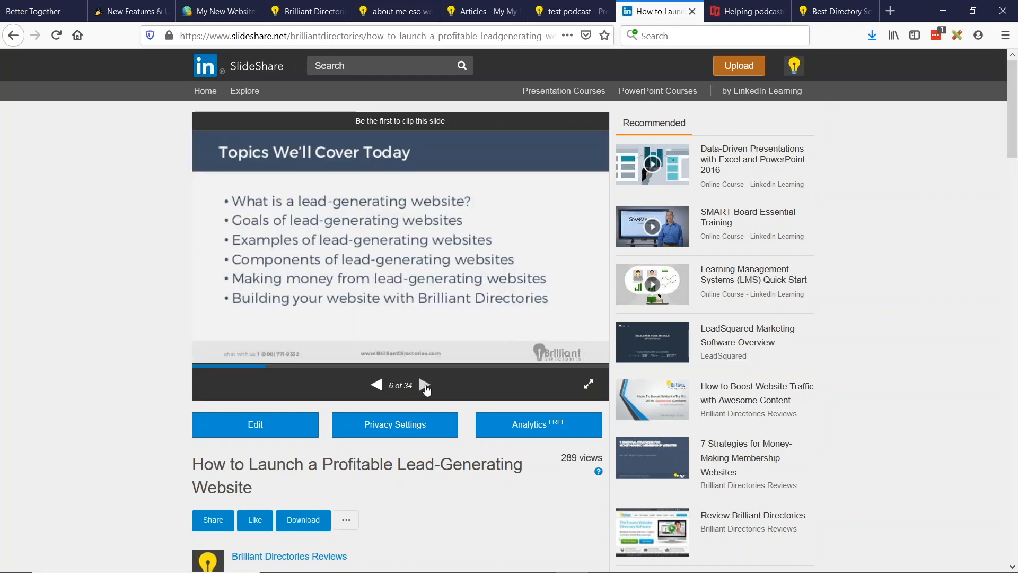
pyautogui.click(425, 384)
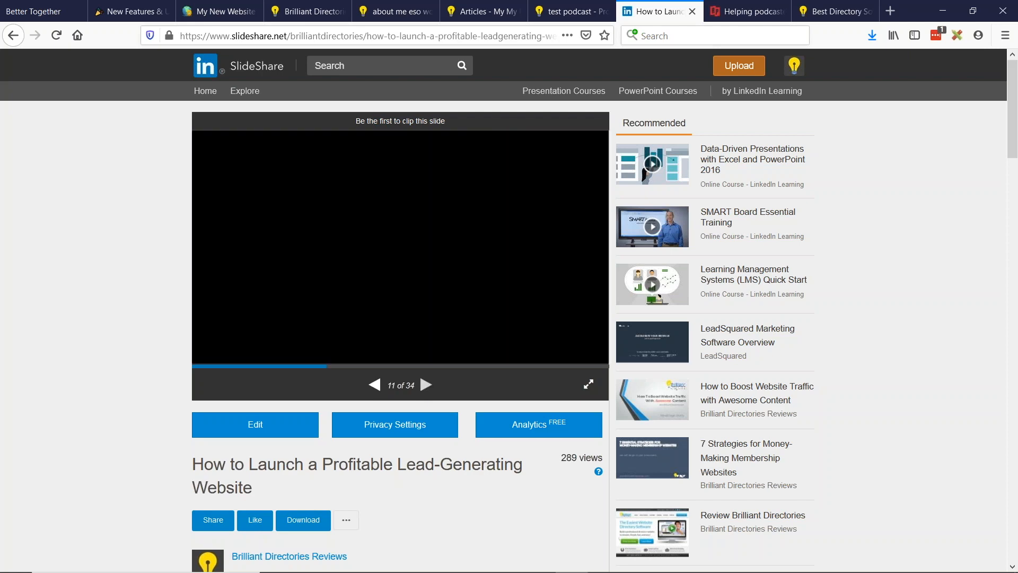
pyautogui.click(375, 385)
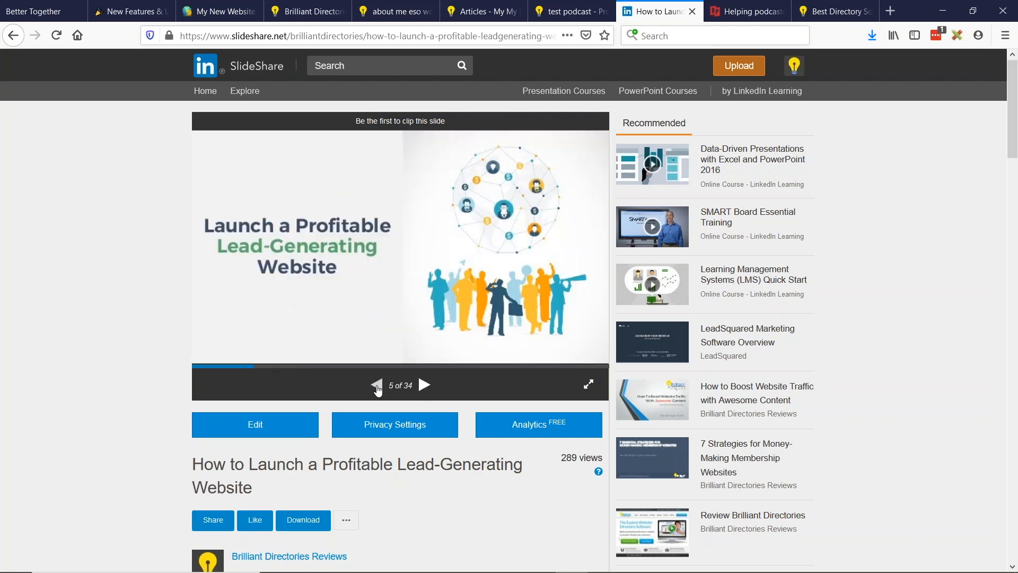
# Step: Open the deck's Share panel and select its iframe embed code
pyautogui.click(212, 520)
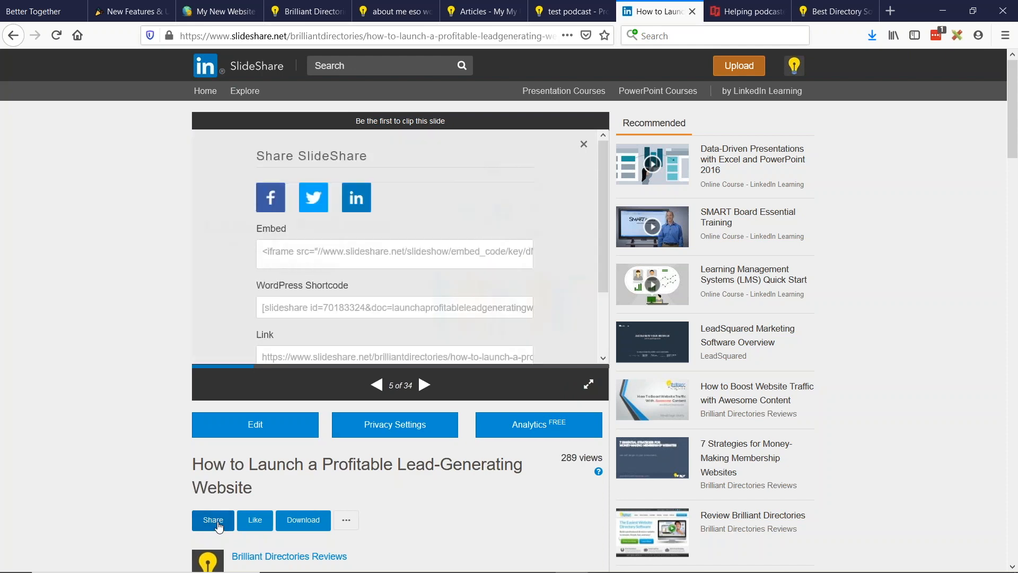
pyautogui.moveTo(298, 265)
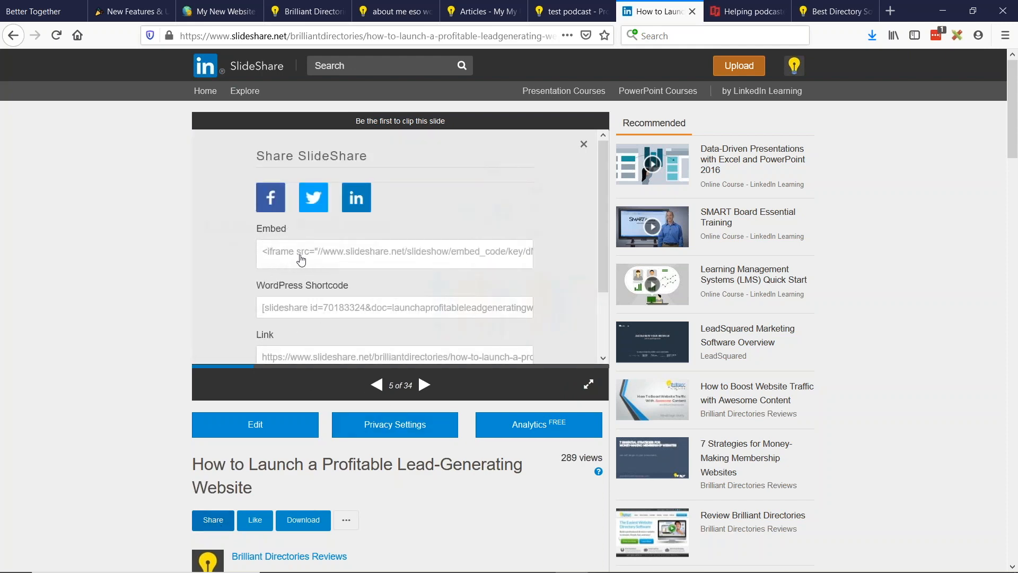
pyautogui.click(395, 252)
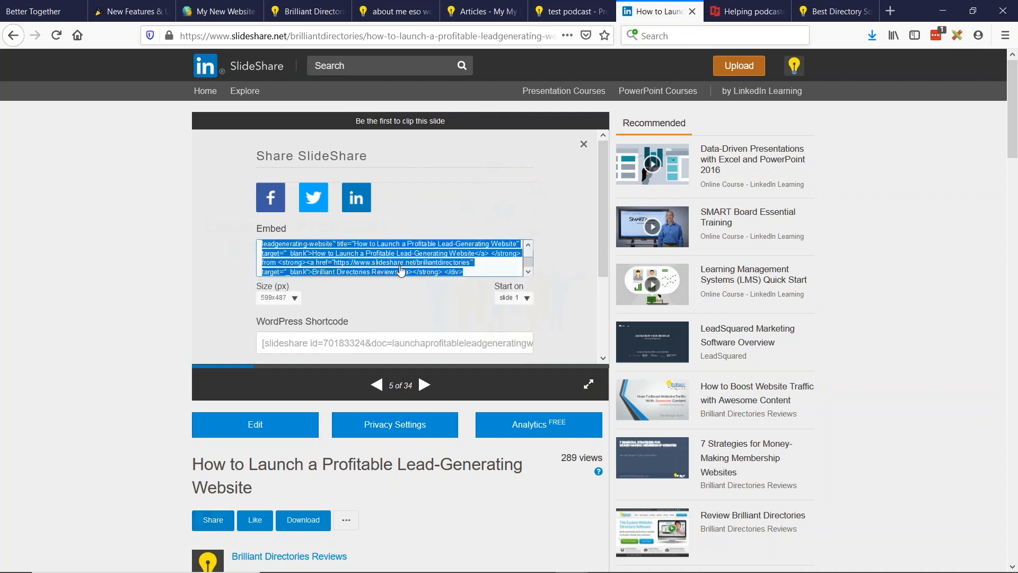
pyautogui.moveTo(416, 267)
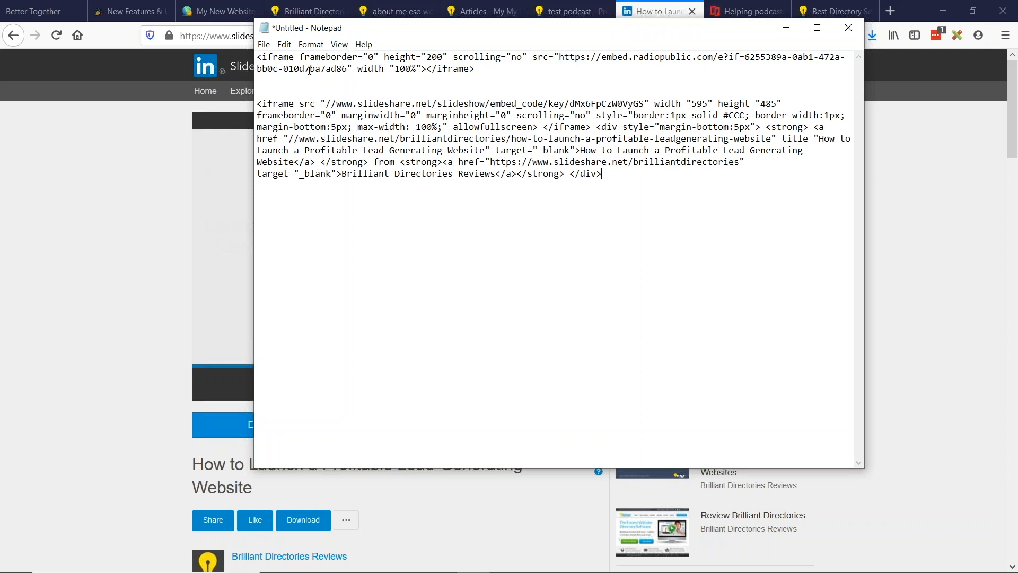
# Step: Select the SlideShare iframe code in Notepad, separate from the attribution div
pyautogui.doubleClick(275, 103)
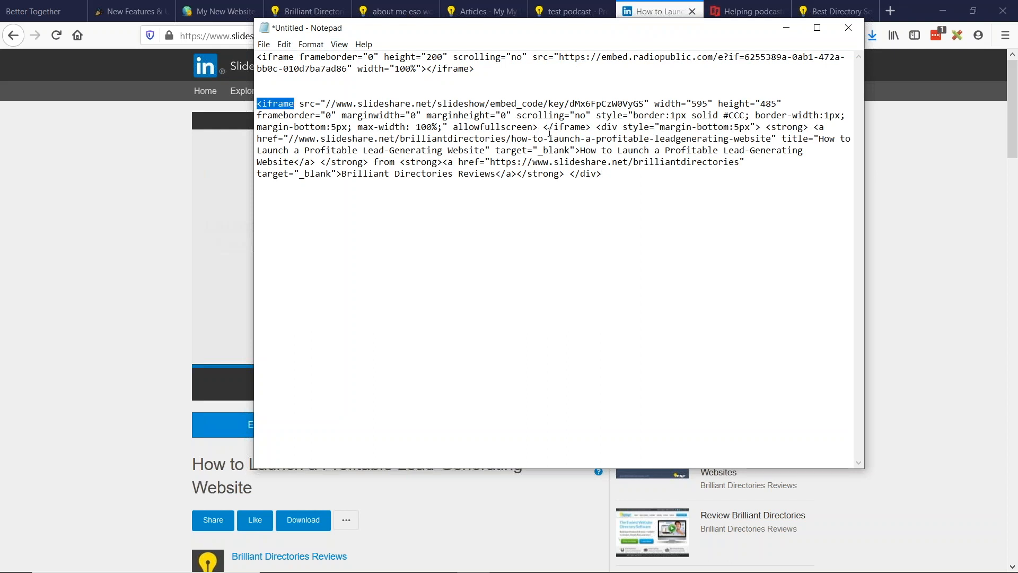
pyautogui.doubleClick(566, 127)
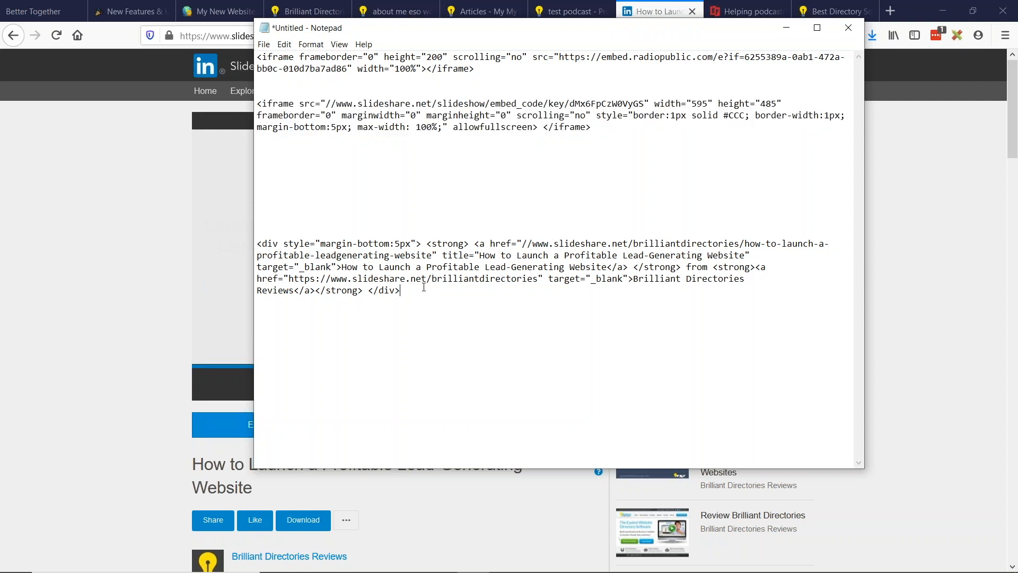
pyautogui.moveTo(257, 244); pyautogui.dragTo(401, 290)
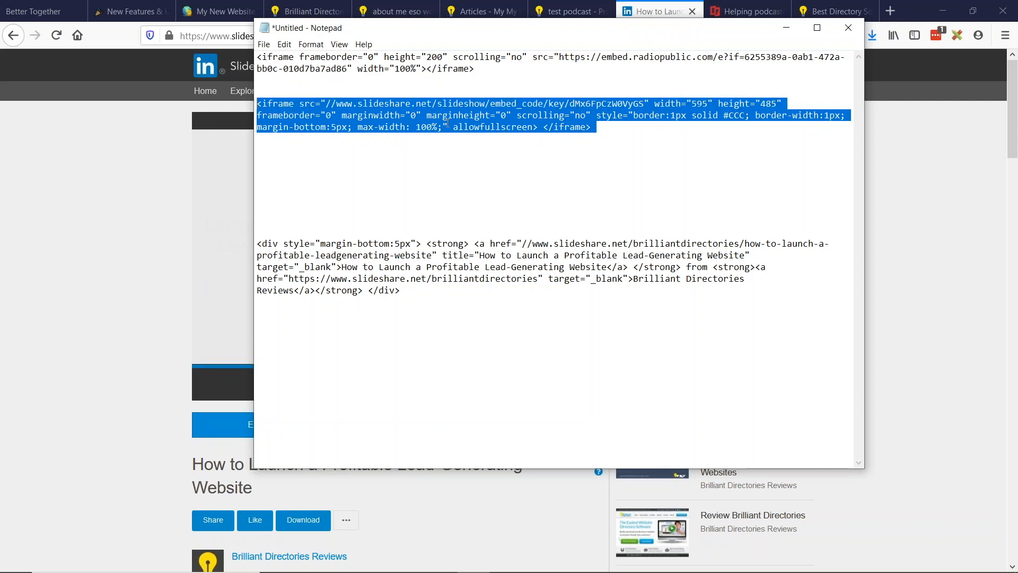
# Step: Insert the SlideShare embed code into 'test podcast' and save the article
pyautogui.click(483, 11)
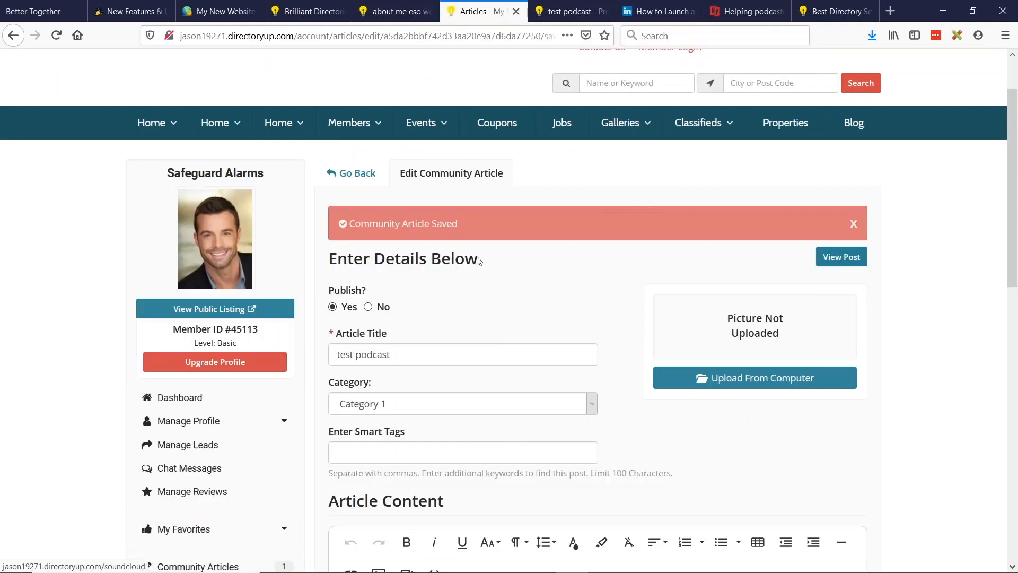
pyautogui.scroll(-3)
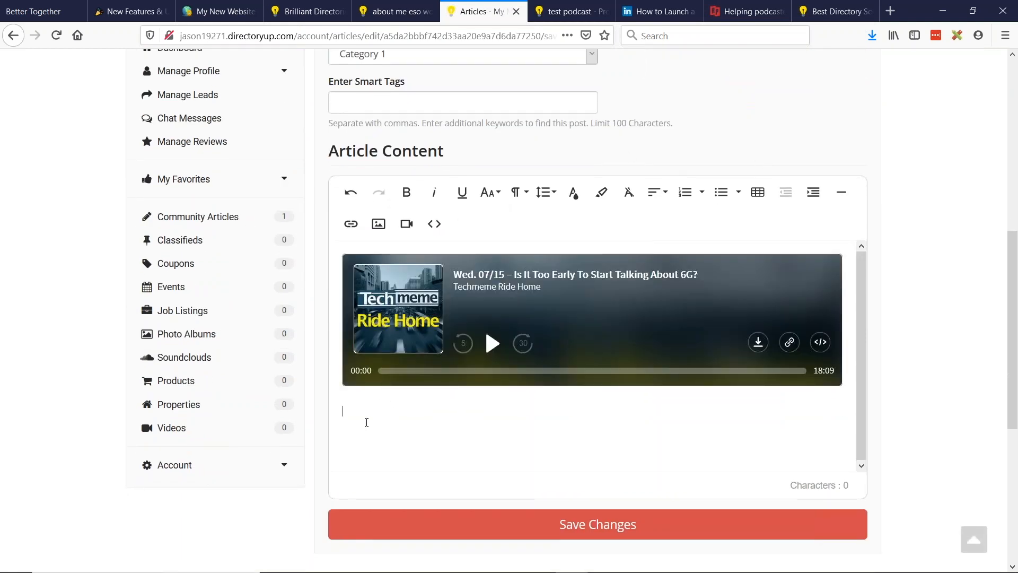
pyautogui.moveTo(406, 223)
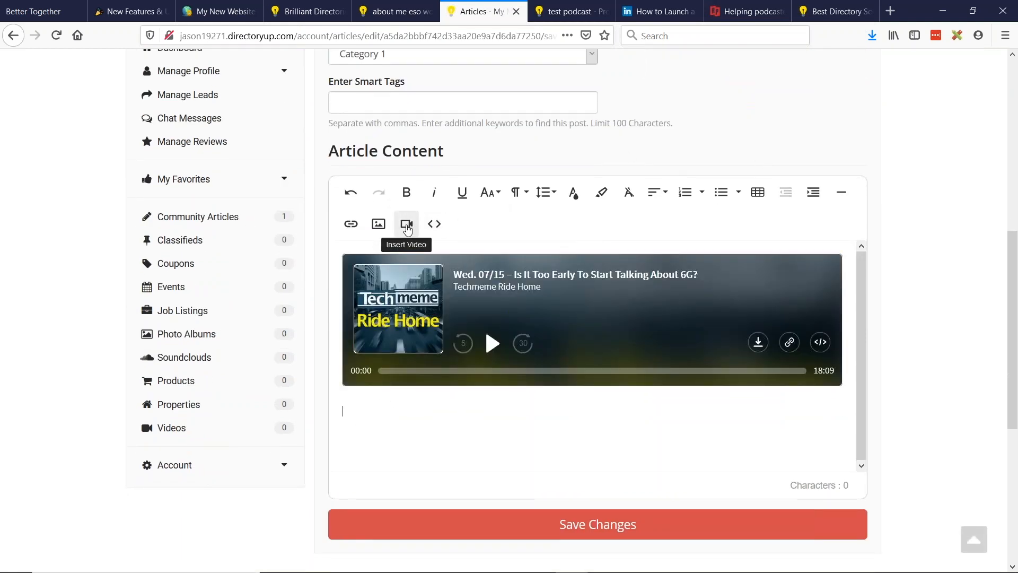
pyautogui.click(406, 223)
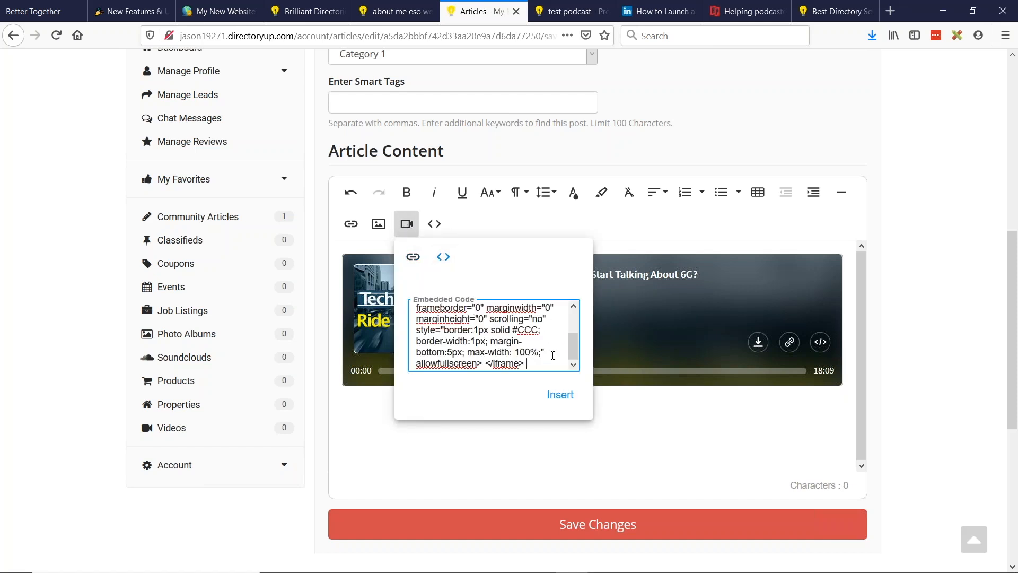
pyautogui.click(560, 394)
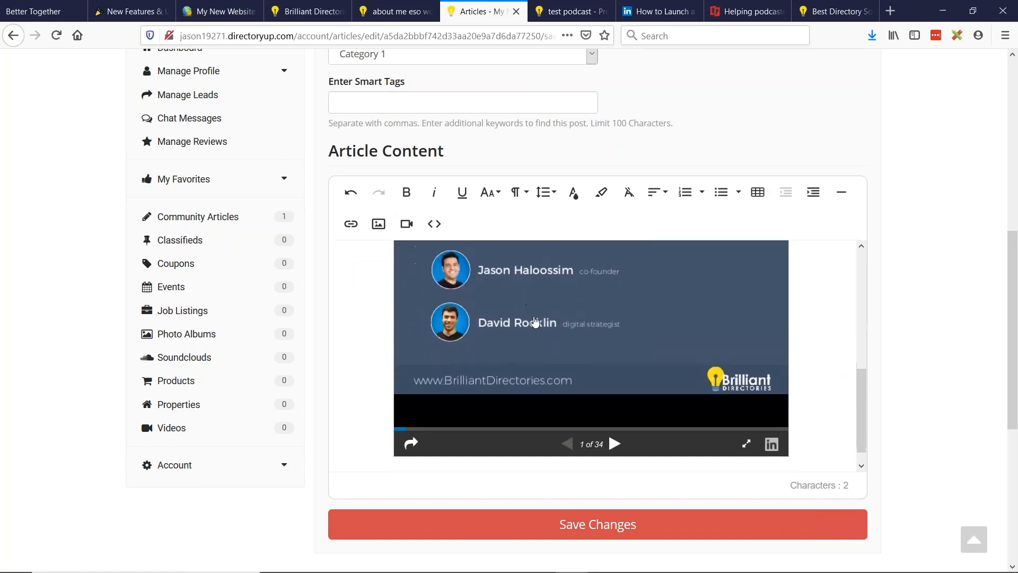
pyautogui.click(597, 524)
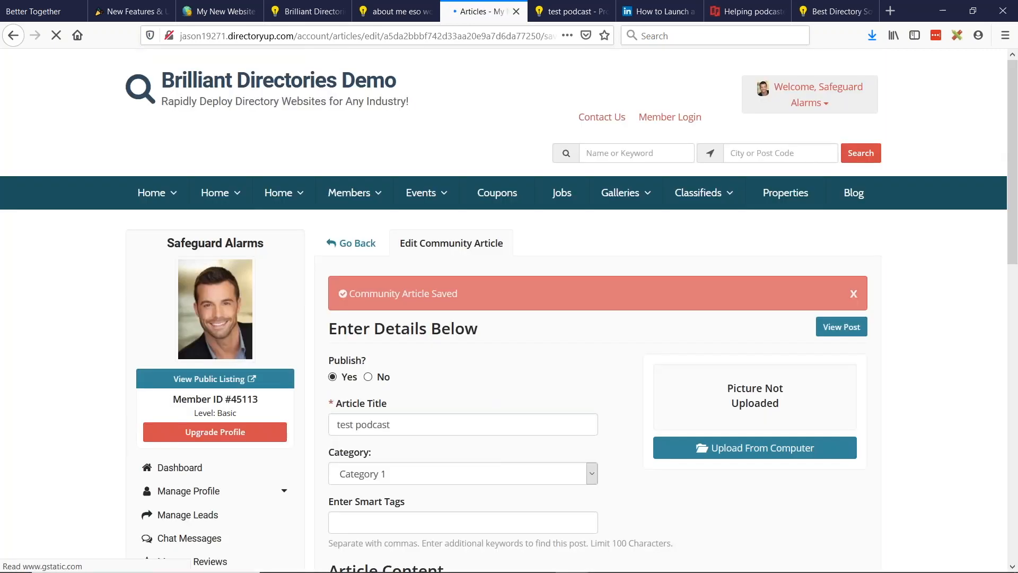
# Step: Grab slideshare.net from the embed code and return to Allowed Iframe Sources
pyautogui.scroll(-3)
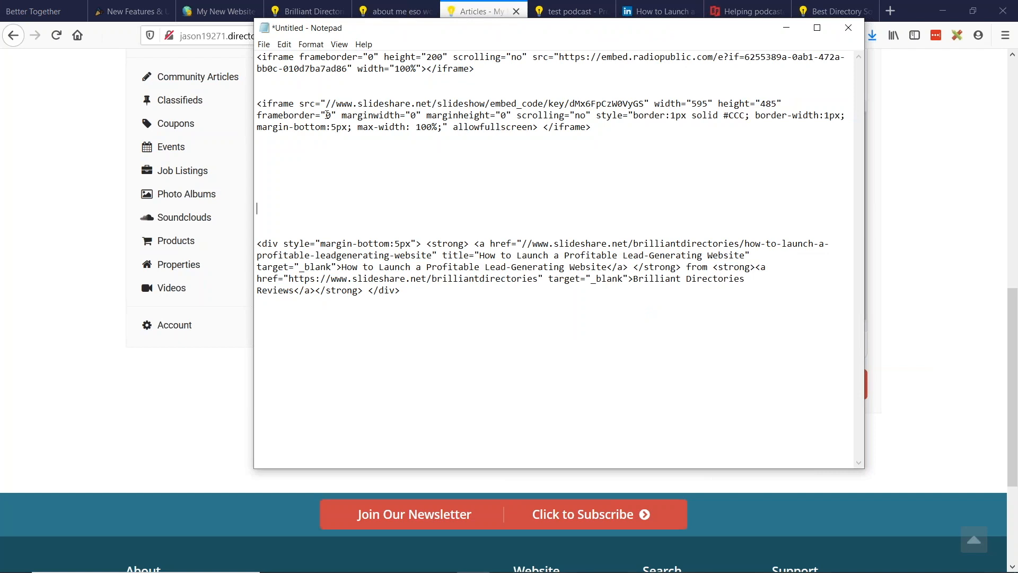
pyautogui.doubleClick(388, 103)
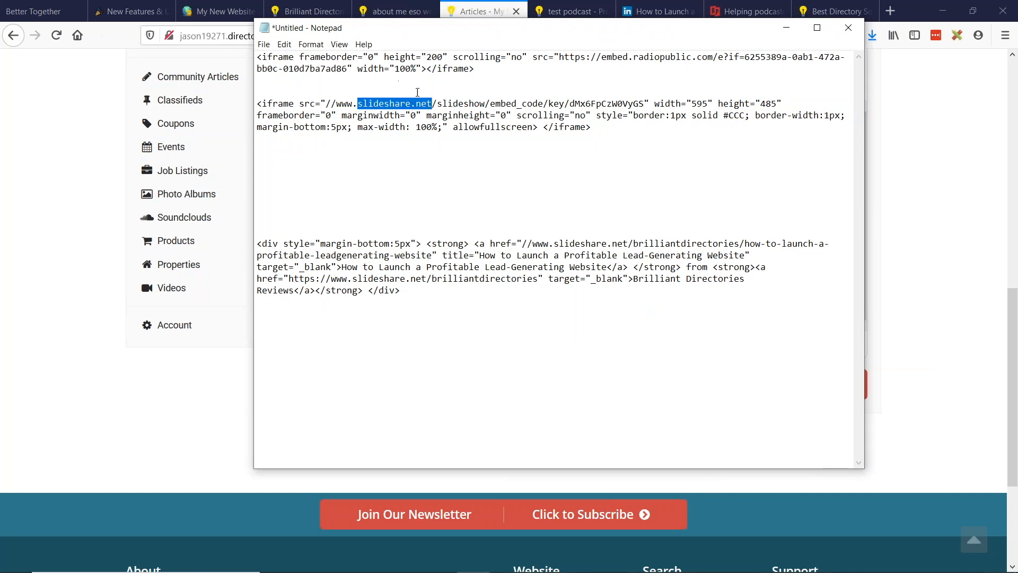
pyautogui.click(217, 11)
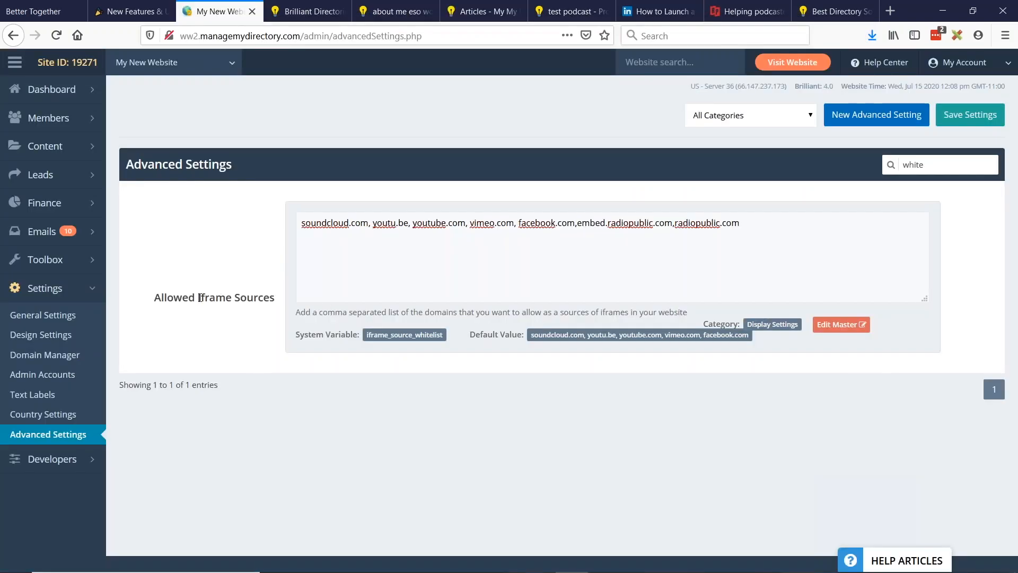
# Step: Append ',slideshare.net' to the Allowed Iframe Sources list and save the settings
pyautogui.click(738, 223)
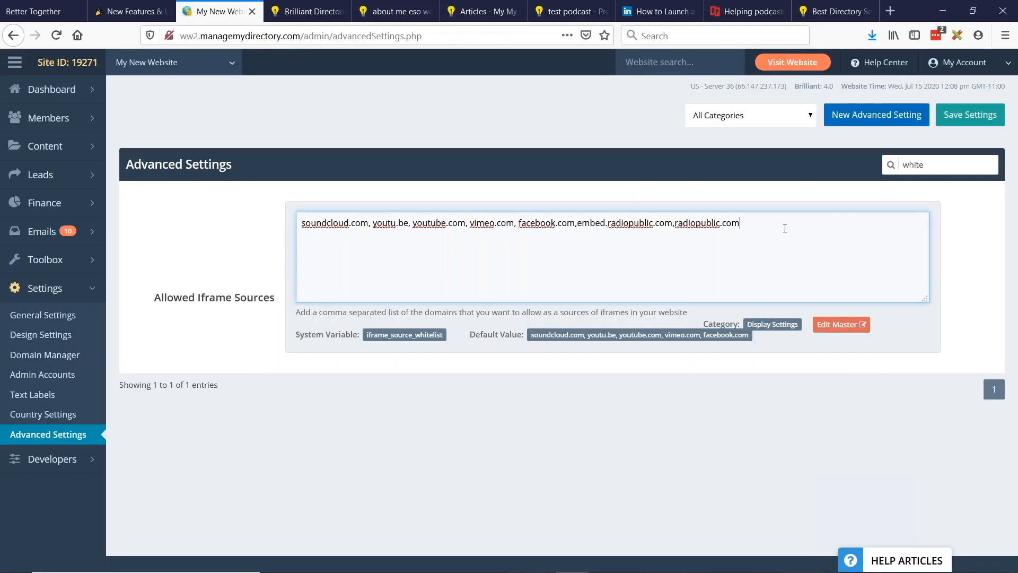
pyautogui.write(',slideshare.net')
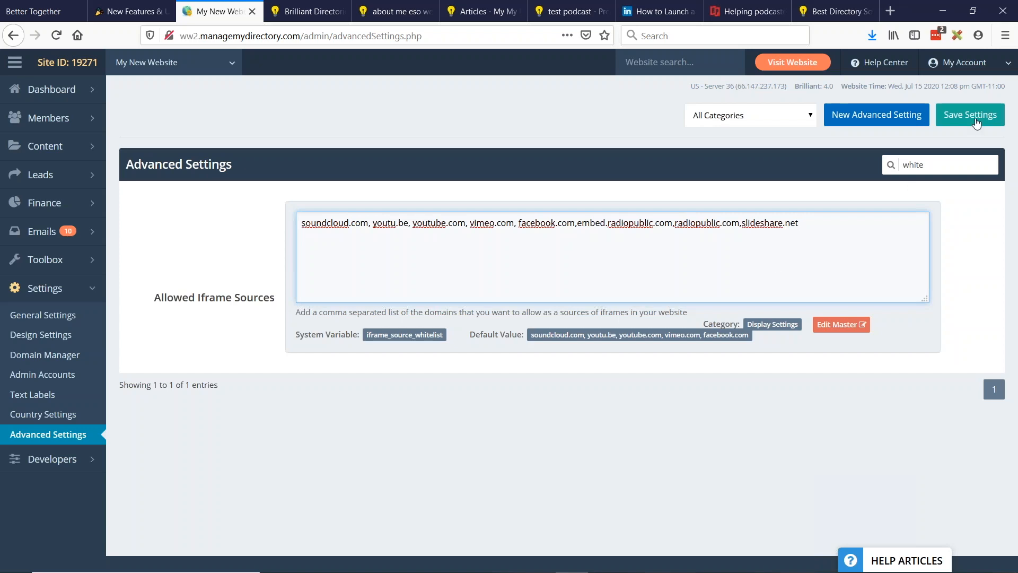
pyautogui.click(969, 114)
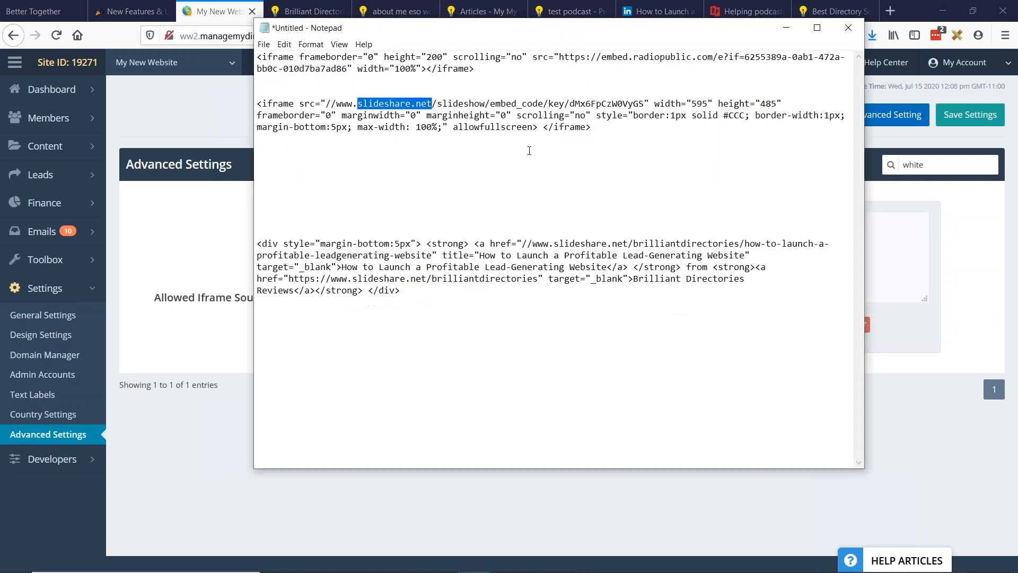
# Step: Copy the SlideShare iframe line from Notepad and return to the 'test podcast' article editor
pyautogui.tripleClick(454, 115)
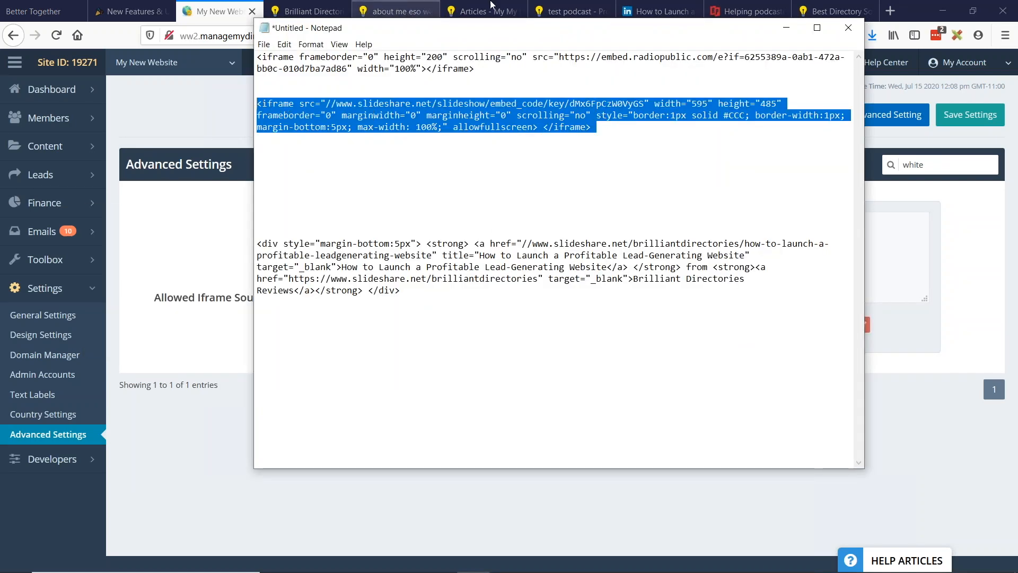
pyautogui.click(484, 11)
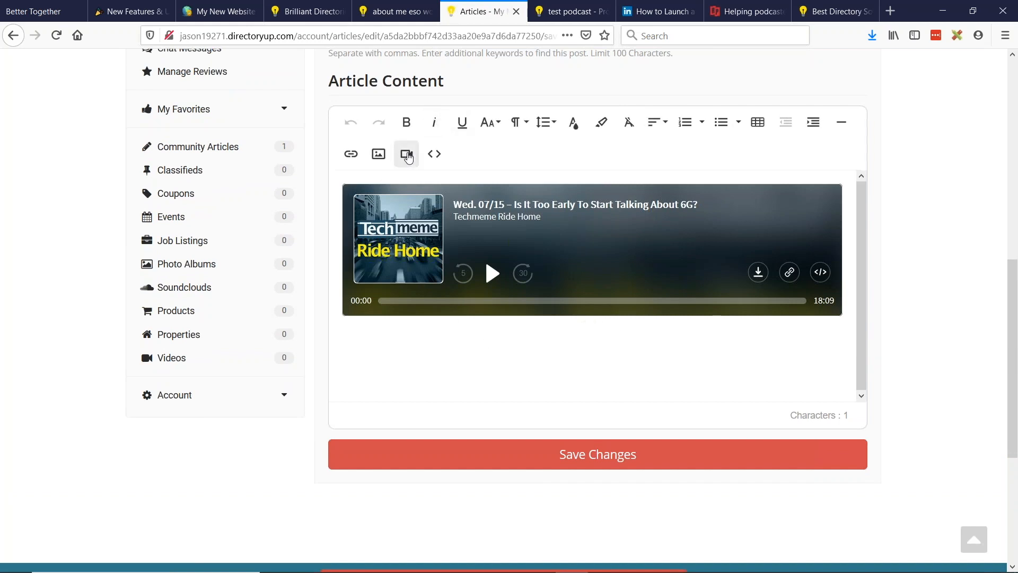
# Step: Insert the SlideShare iframe below the Techmeme player through the embed box and save the article
pyautogui.click(406, 154)
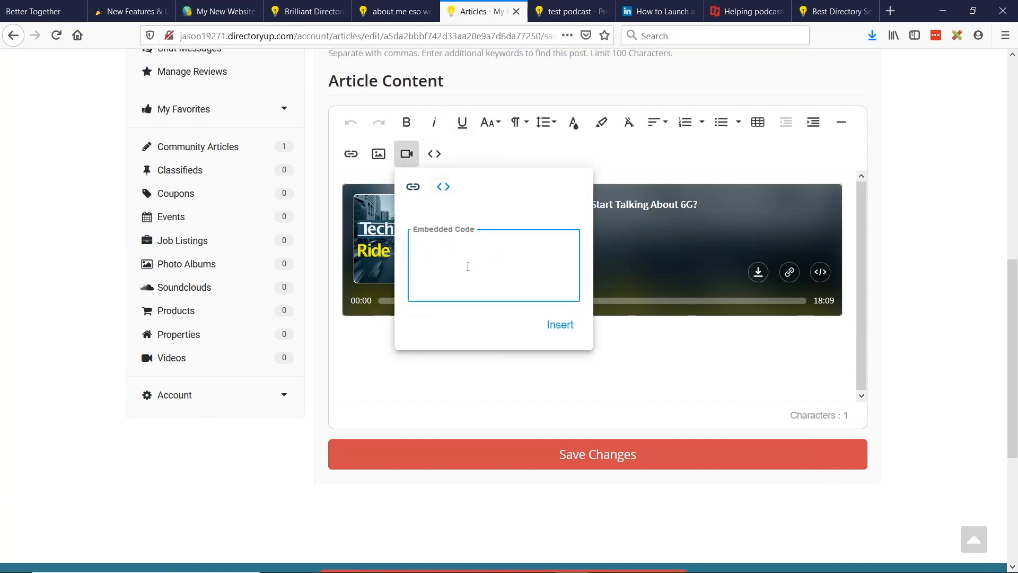
pyautogui.click(560, 324)
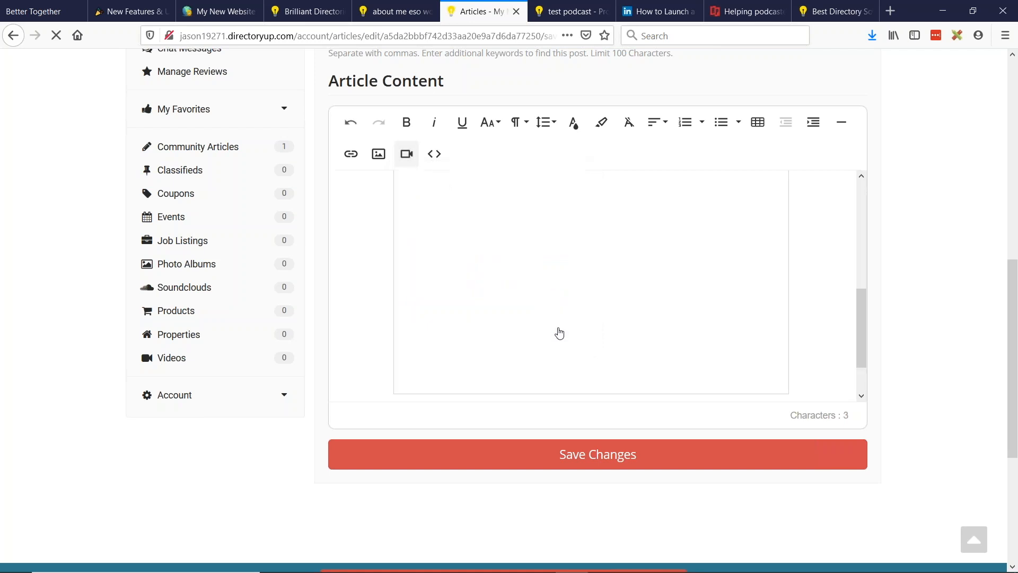
pyautogui.click(597, 454)
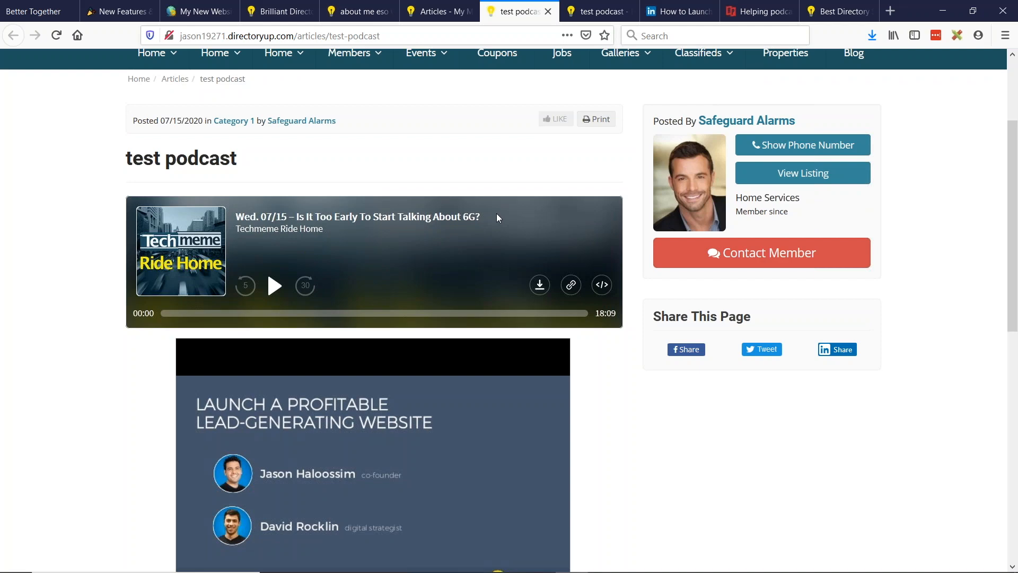
# Step: Scroll the live article to see the SlideShare title slide beneath the Techmeme player
pyautogui.scroll(-3)
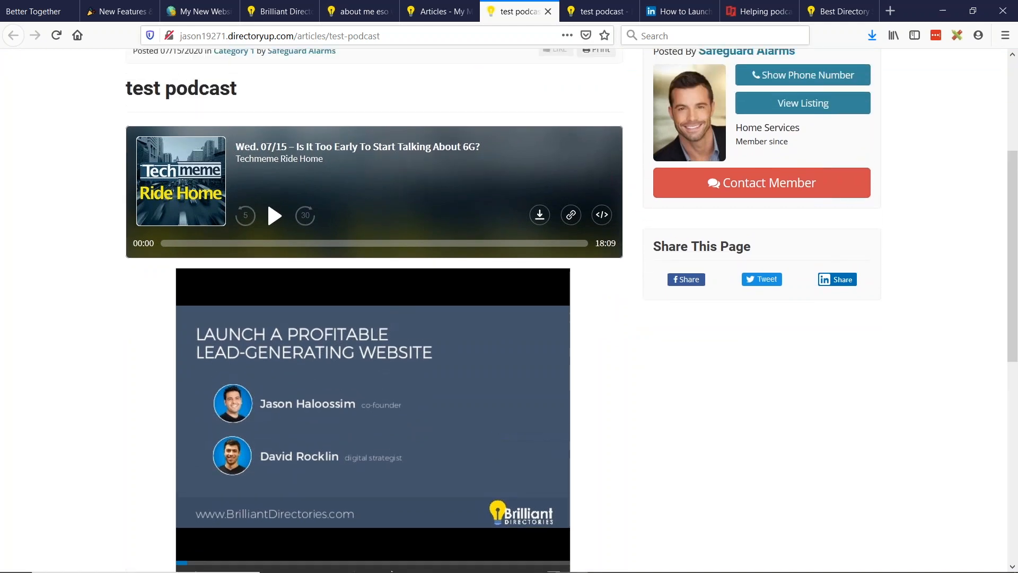
pyautogui.moveTo(439, 12)
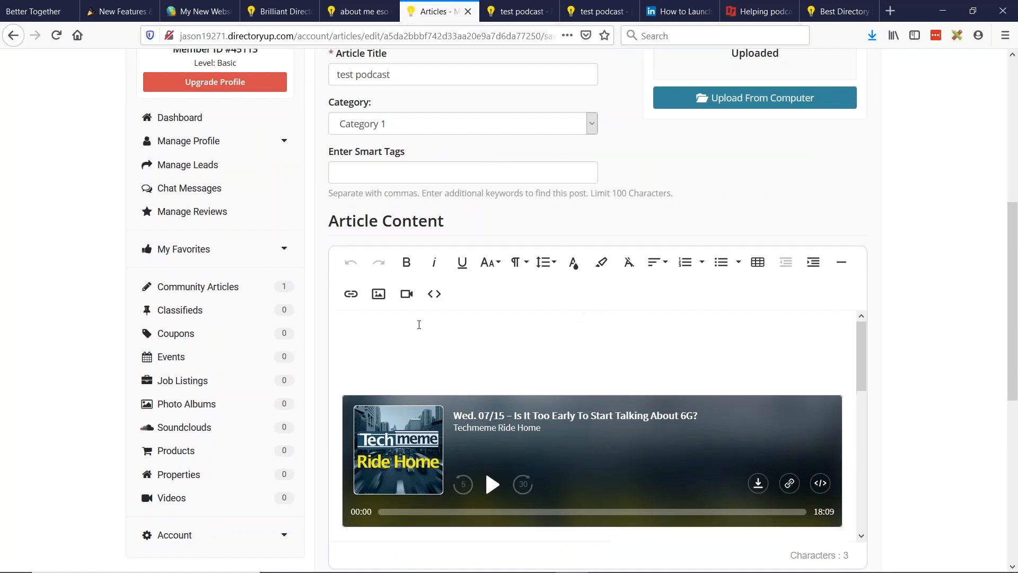
# Step: Insert a 1x2 table above the RadioPublic player and move the player into the right cell
pyautogui.click(757, 262)
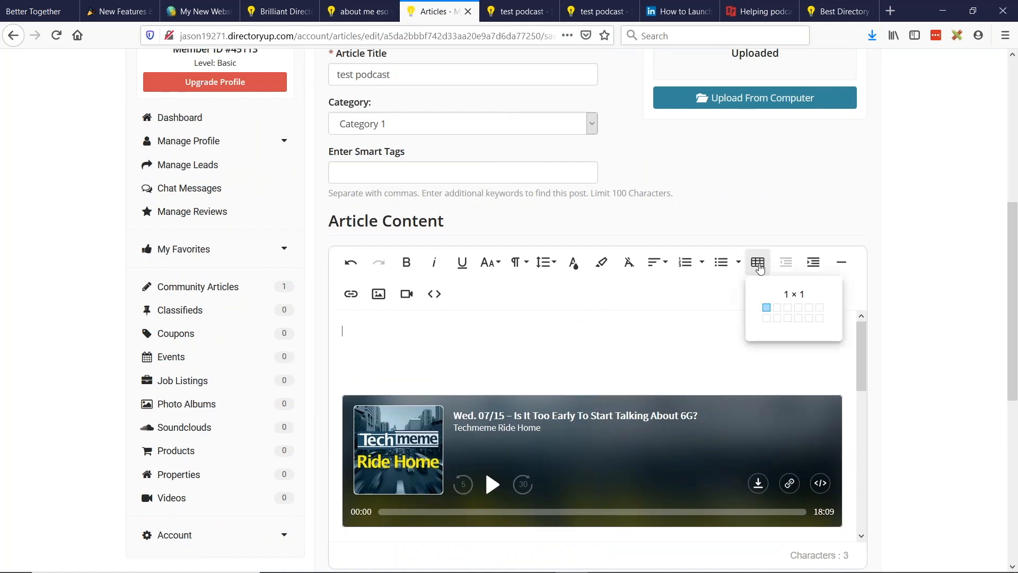
pyautogui.click(766, 307)
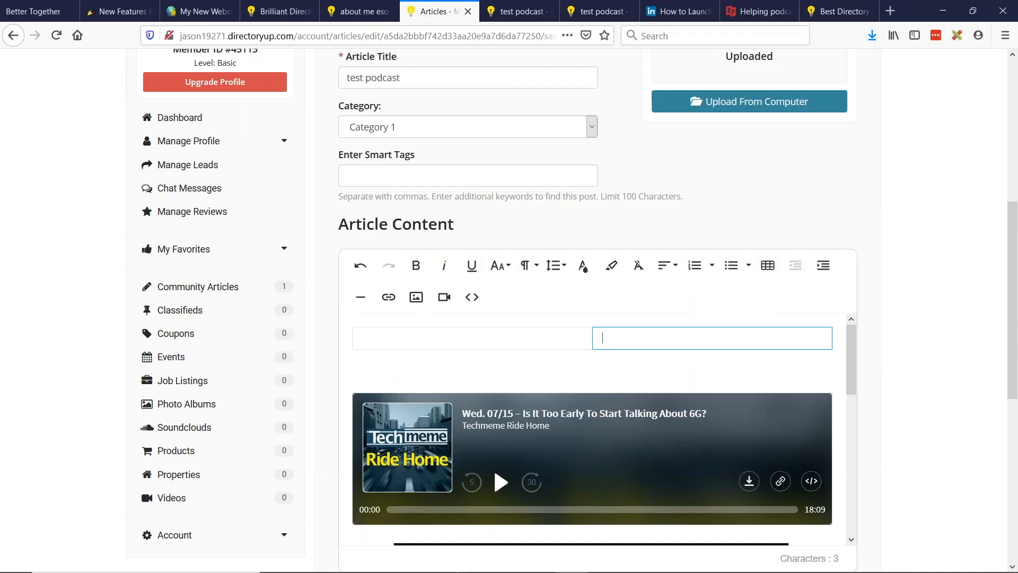
pyautogui.click(711, 338)
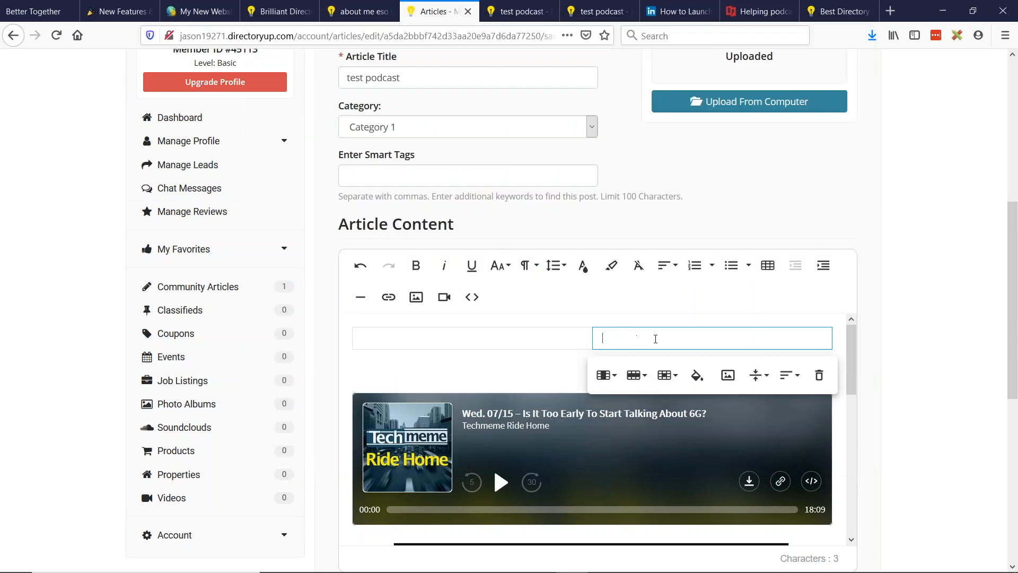
pyautogui.click(443, 297)
pyautogui.write('T')
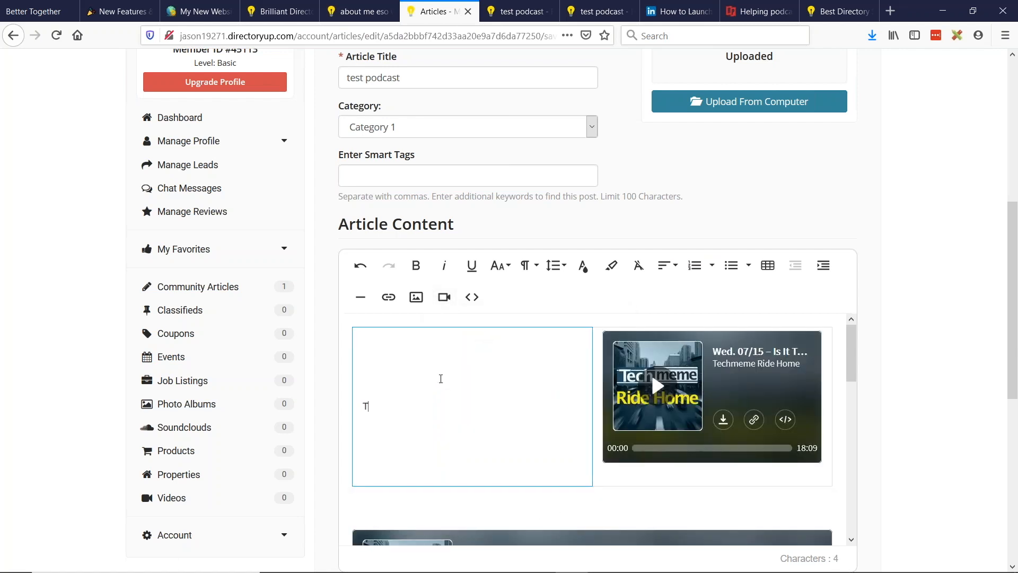
# Step: Type 'Talk about this podcast highlight some thoughts....' in the left table cell
pyautogui.write('alk about this')
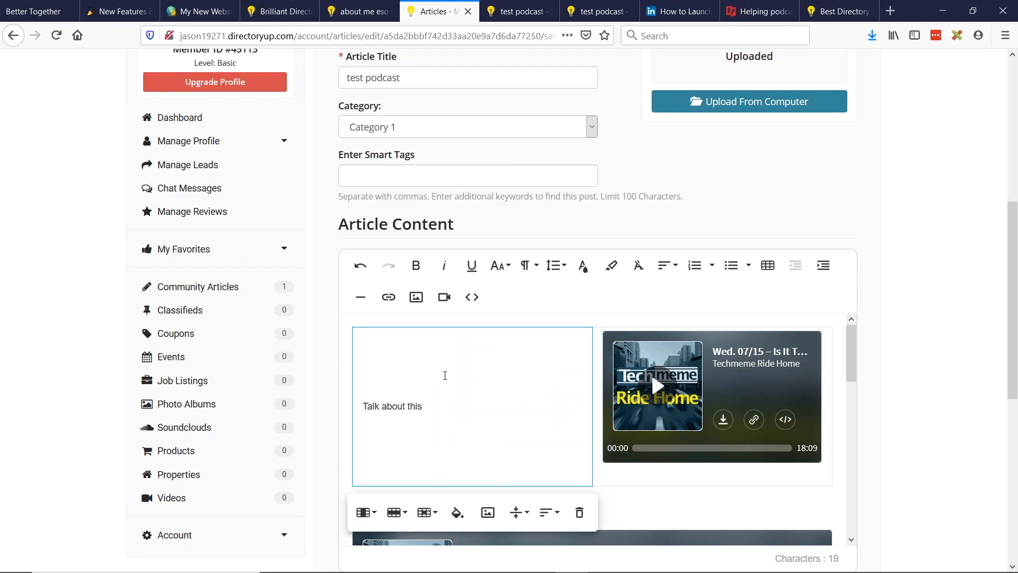
pyautogui.write('podc')
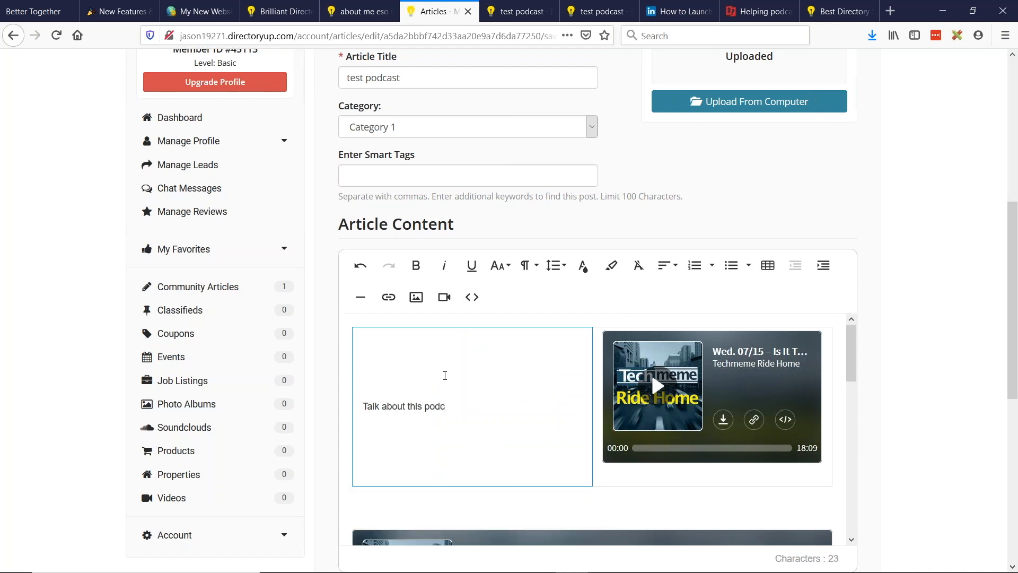
pyautogui.write('ast highlight som')
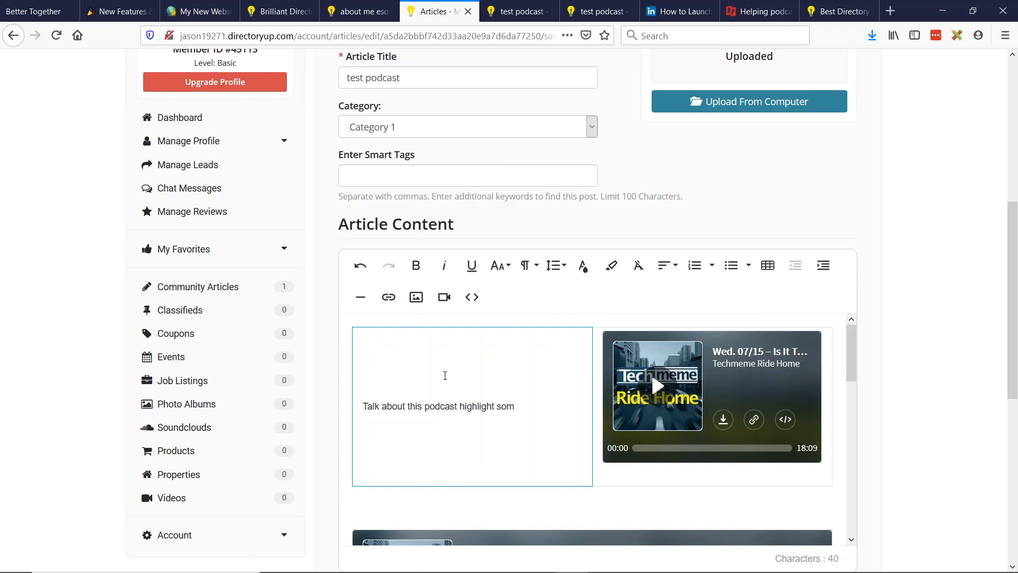
pyautogui.write('e thoughts....')
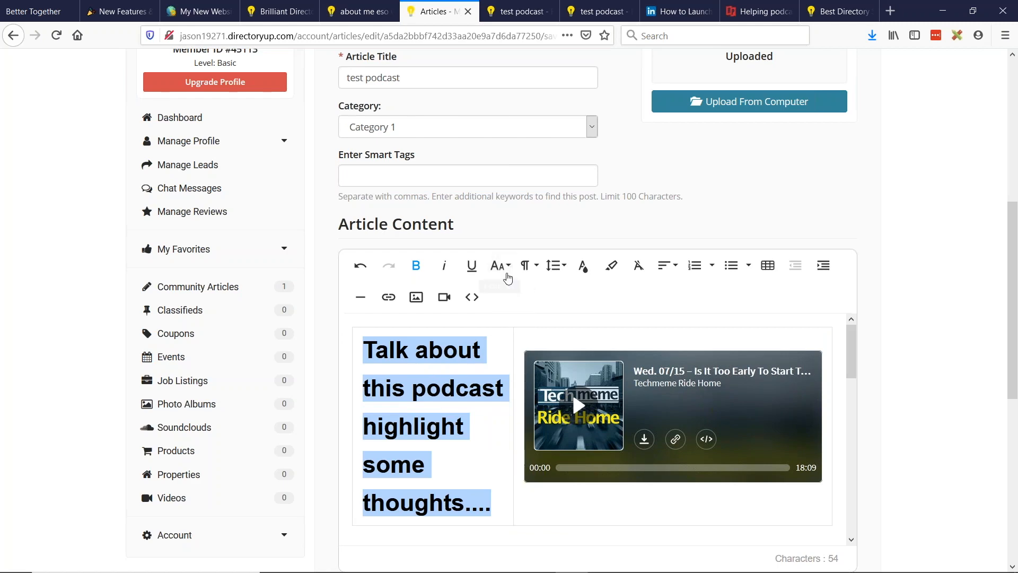
pyautogui.scroll(-3)
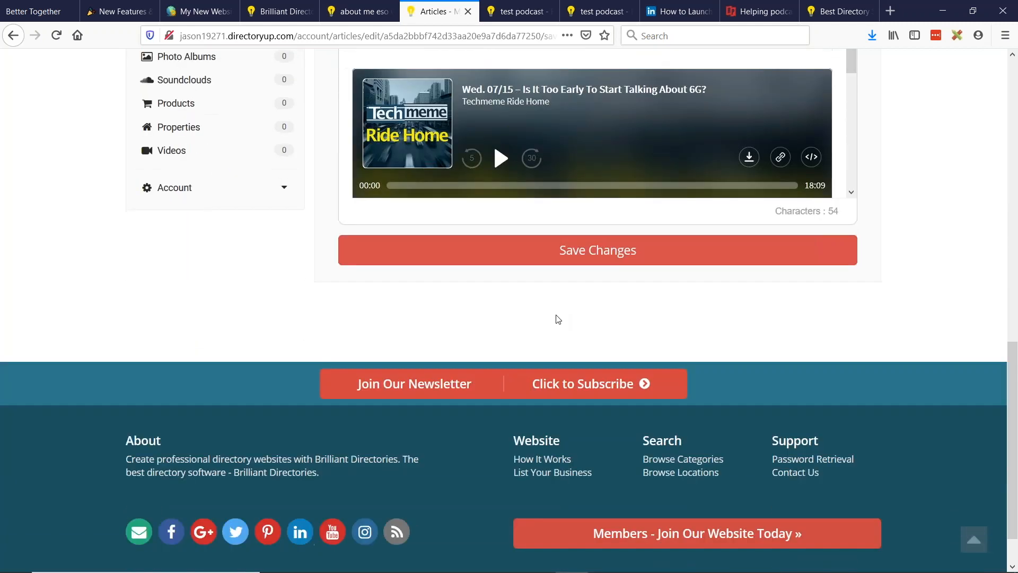
# Step: Save the 'test podcast' article with the new text-and-player table
pyautogui.click(597, 250)
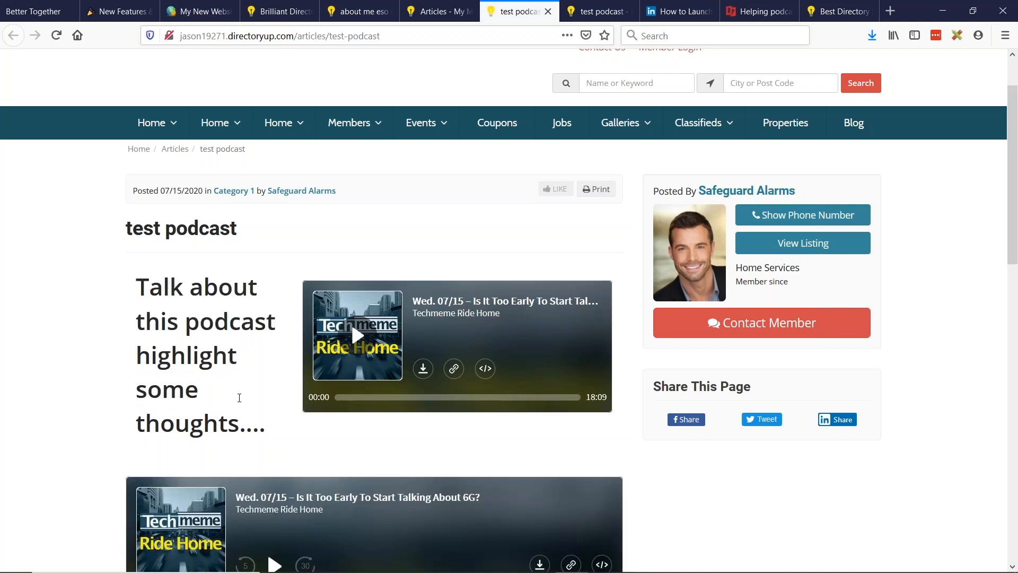
pyautogui.scroll(-3)
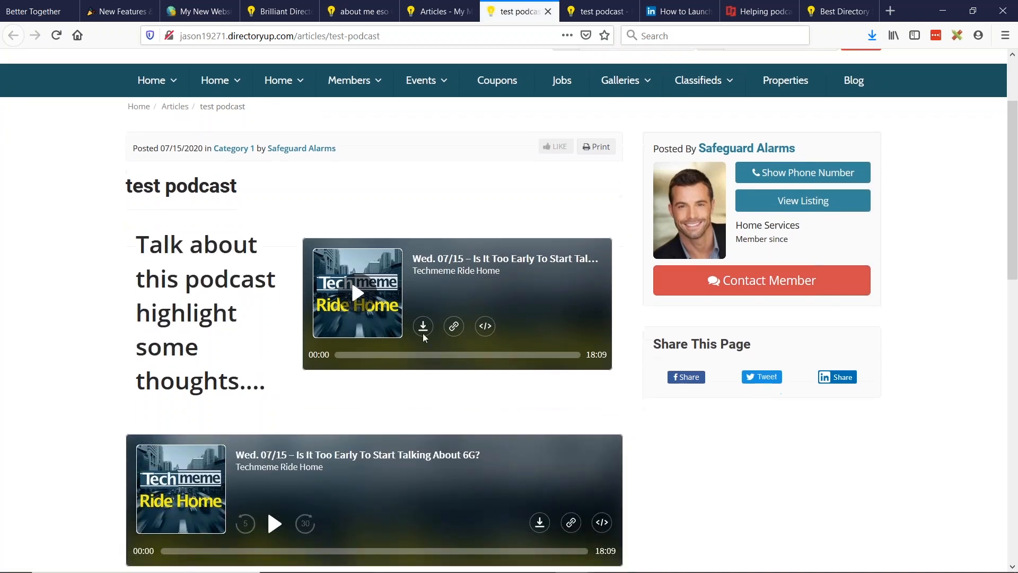
pyautogui.scroll(-3)
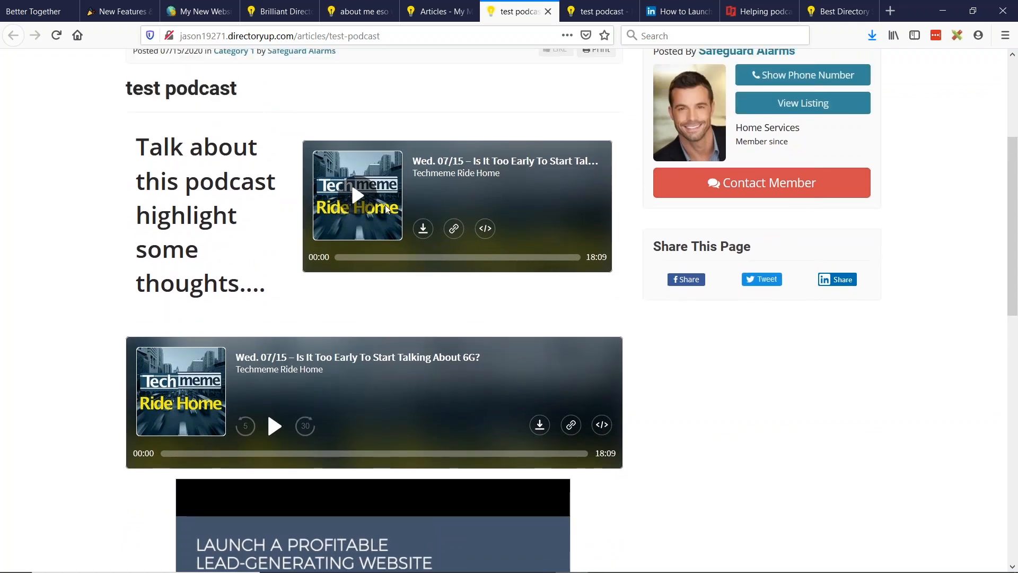
pyautogui.moveTo(293, 178)
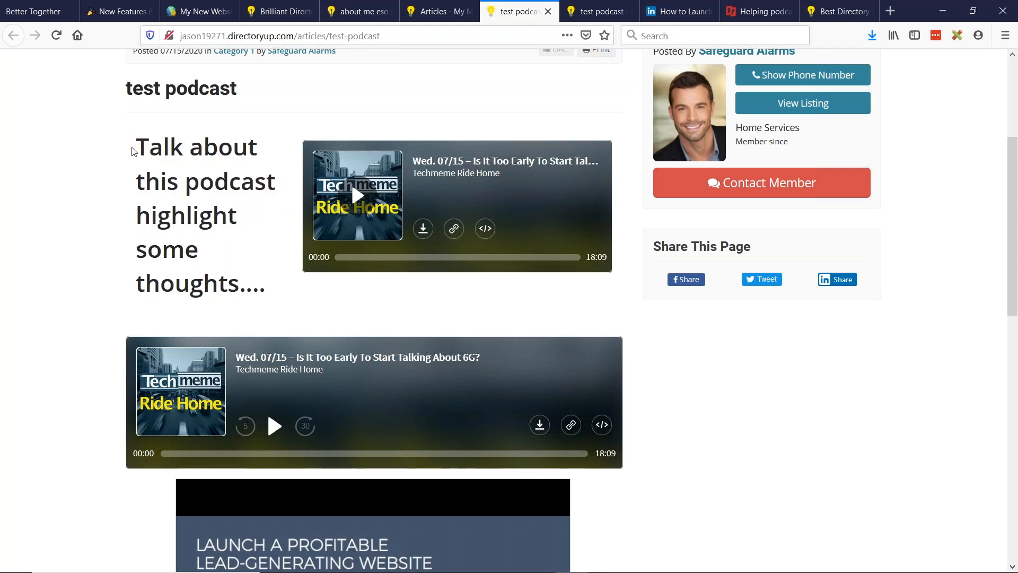
pyautogui.doubleClick(187, 215)
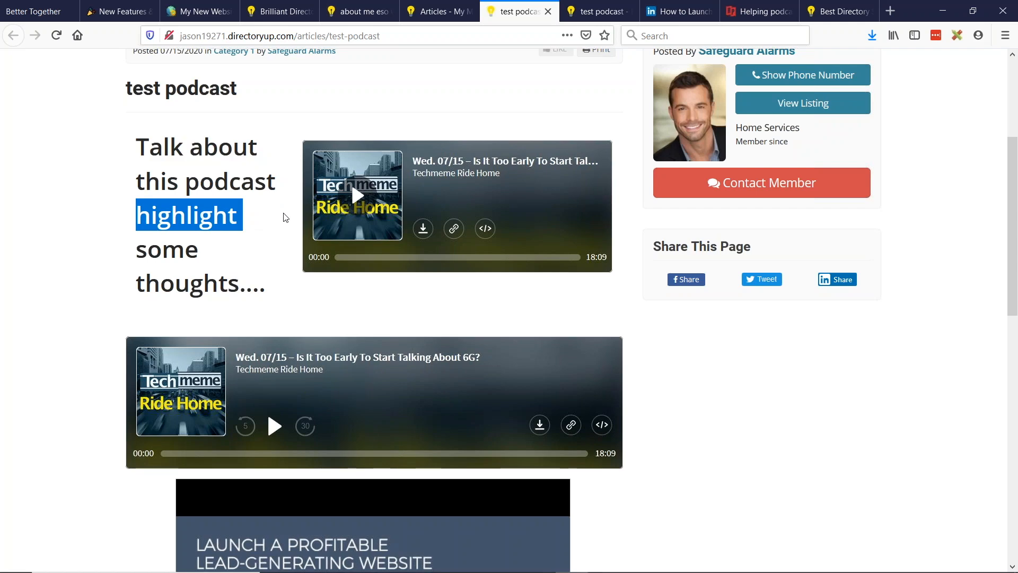
pyautogui.click(184, 154)
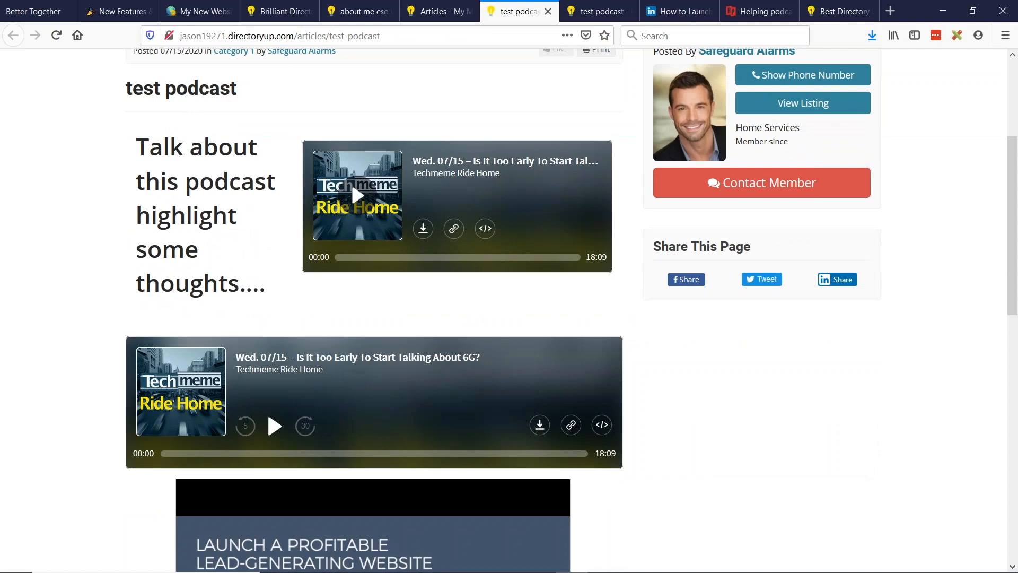
pyautogui.moveTo(12, 187)
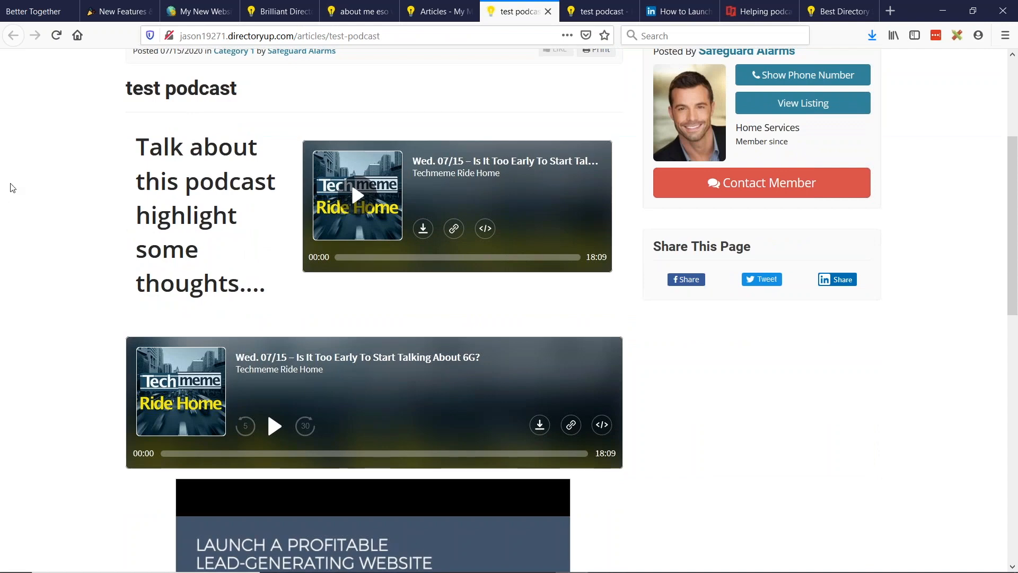